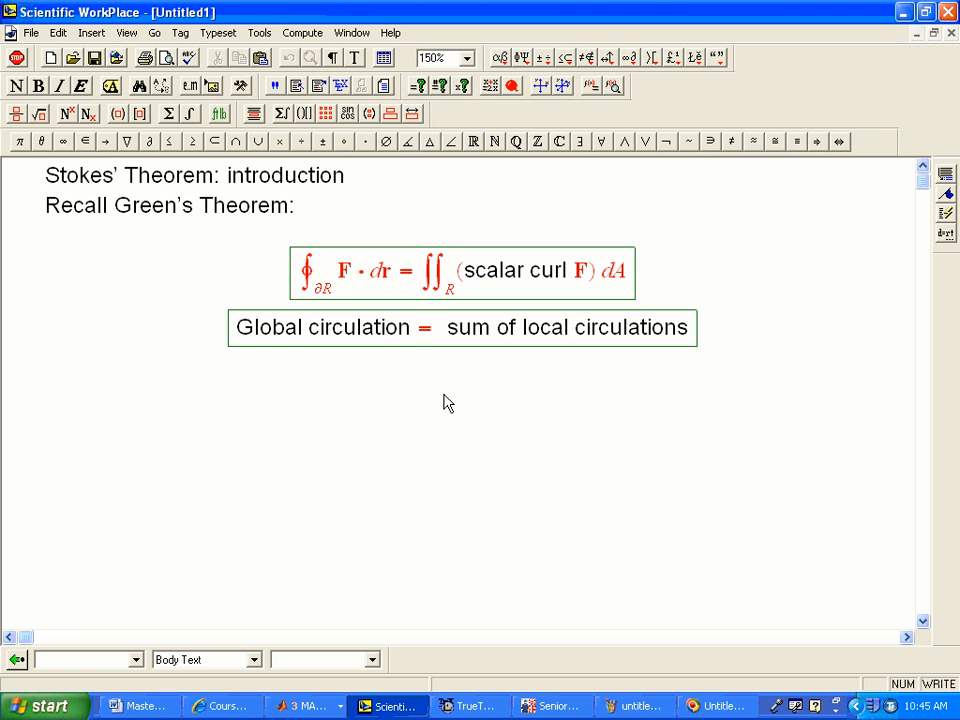
- Show the Paint sketch of the square grid with circulation arrows beside the notes
{"action": "left_click", "coordinate": [46, 176]}
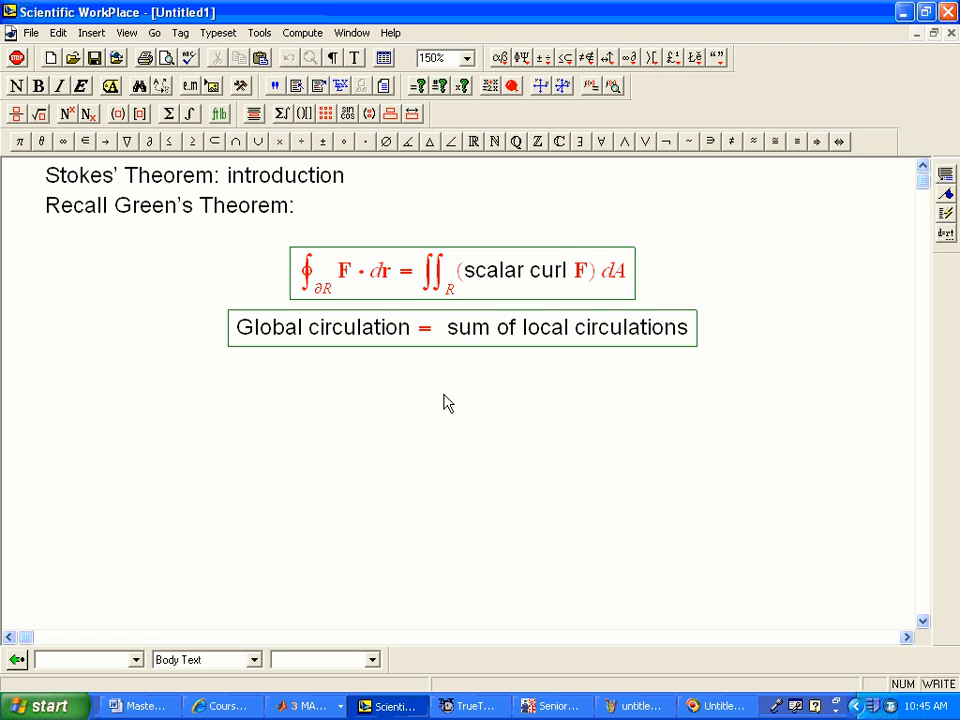
{"action": "left_click", "coordinate": [46, 176]}
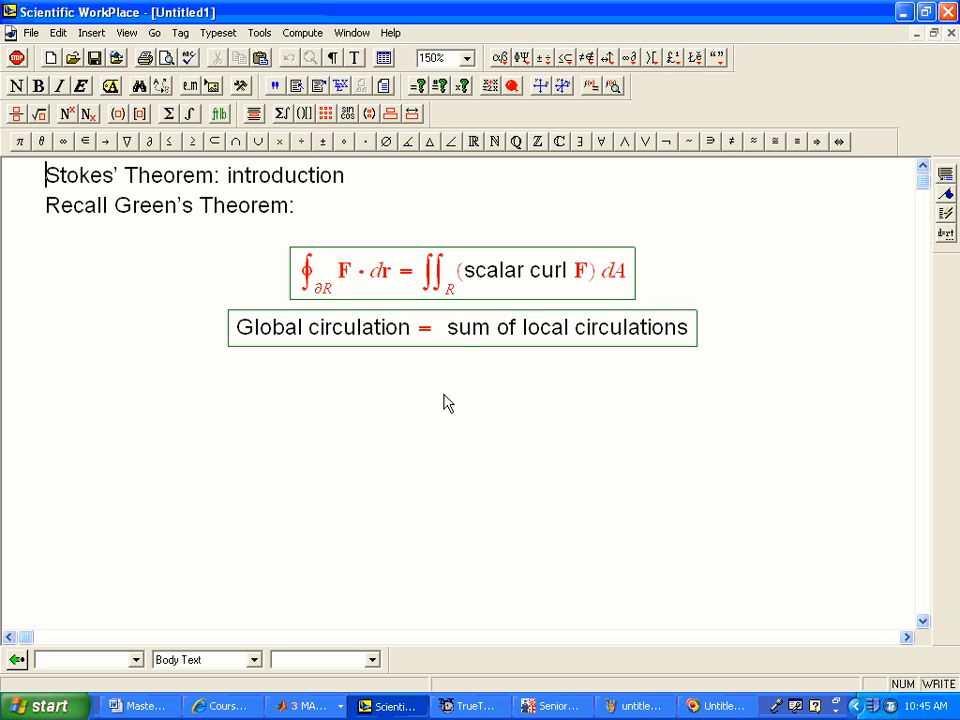
{"action": "mouse_move", "coordinate": [506, 324]}
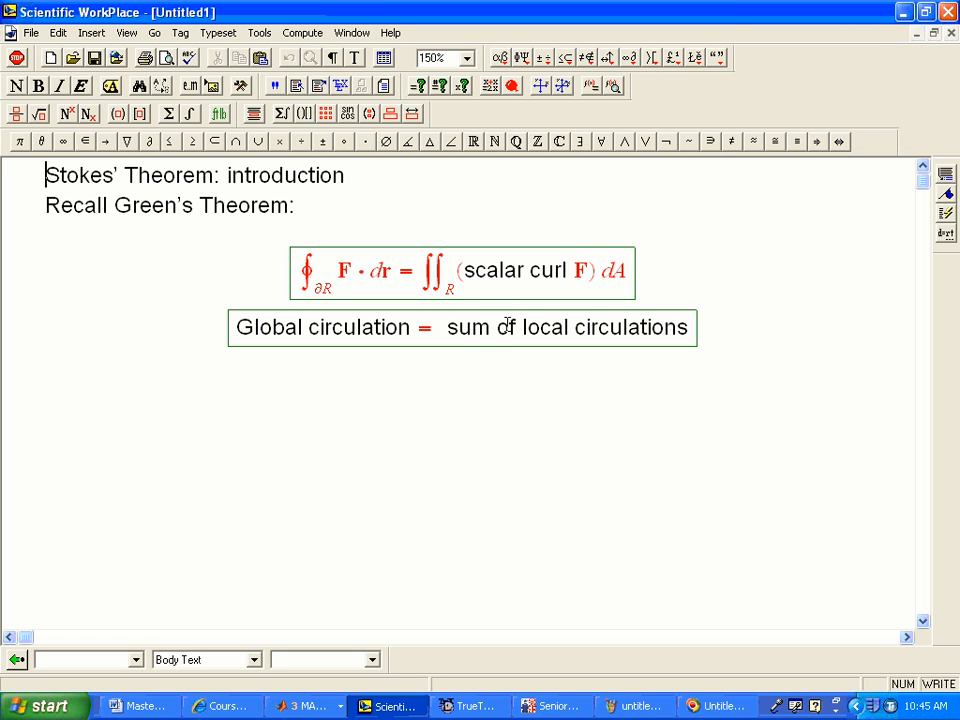
{"action": "mouse_move", "coordinate": [452, 300]}
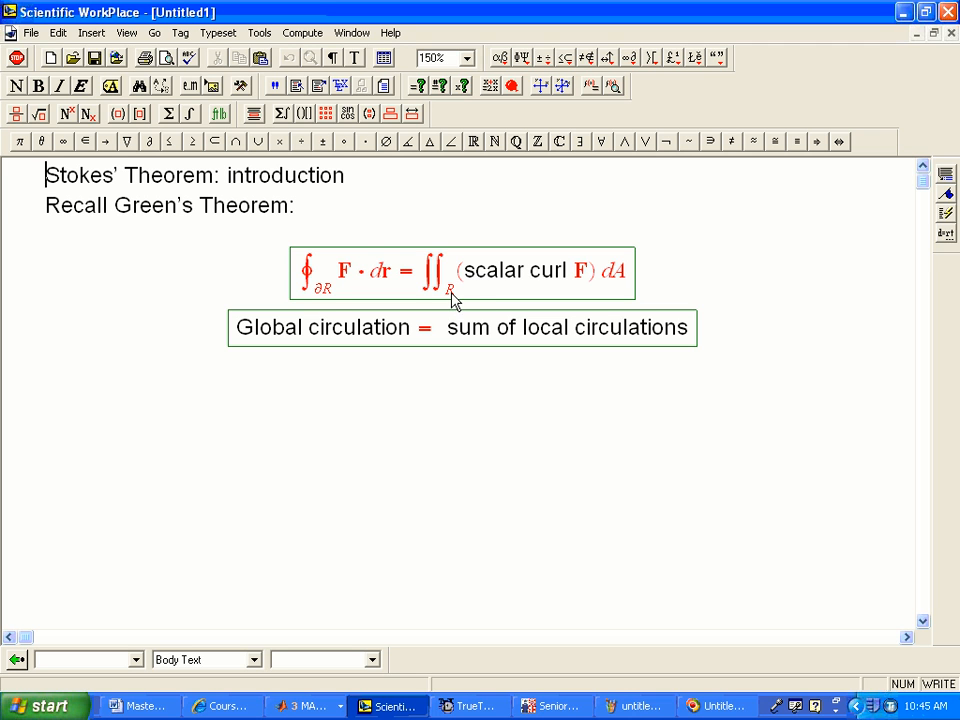
{"action": "mouse_move", "coordinate": [322, 298]}
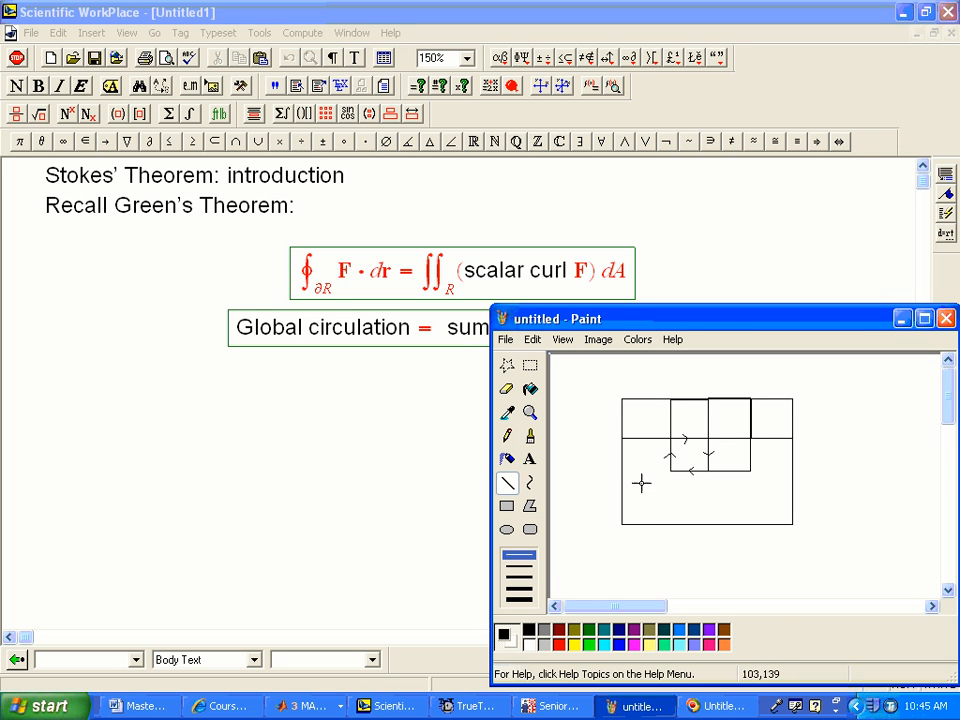
{"action": "mouse_move", "coordinate": [752, 378]}
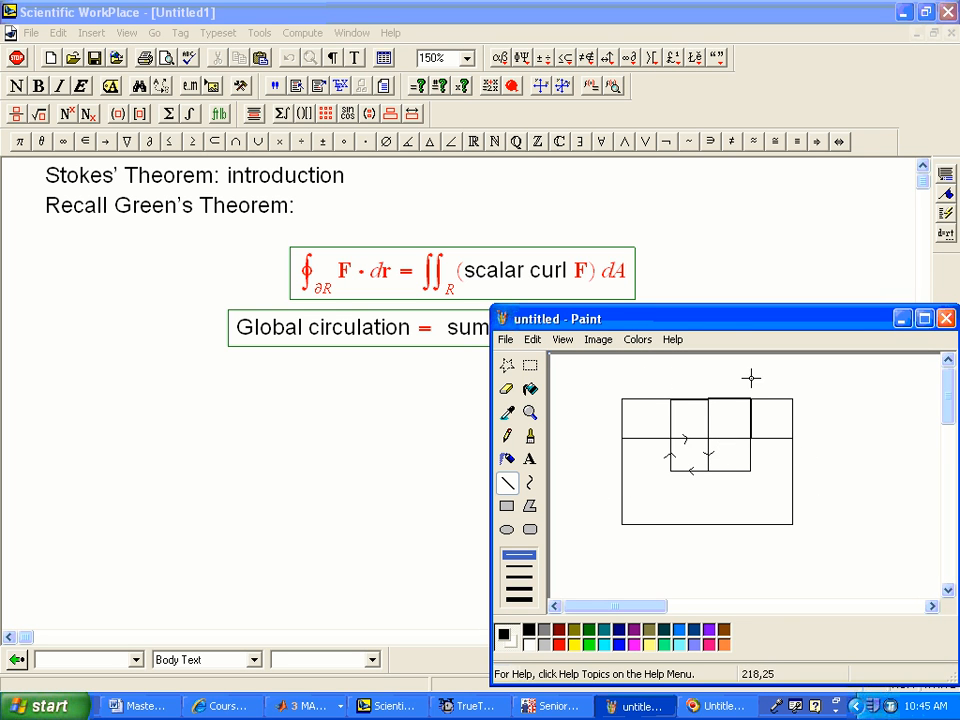
{"action": "mouse_move", "coordinate": [620, 362]}
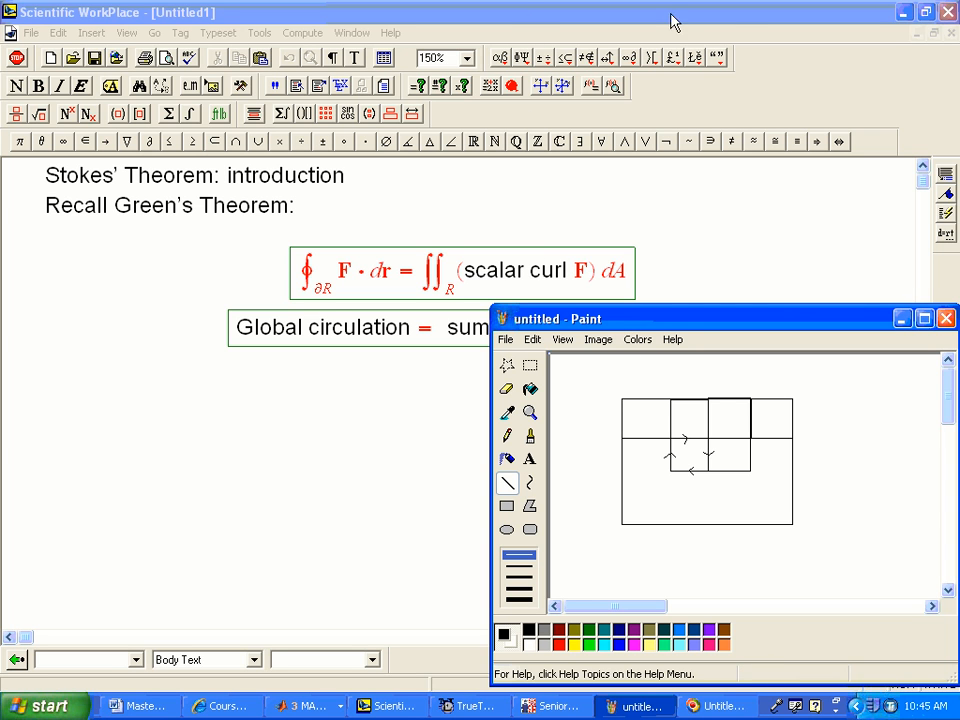
{"action": "mouse_move", "coordinate": [632, 544]}
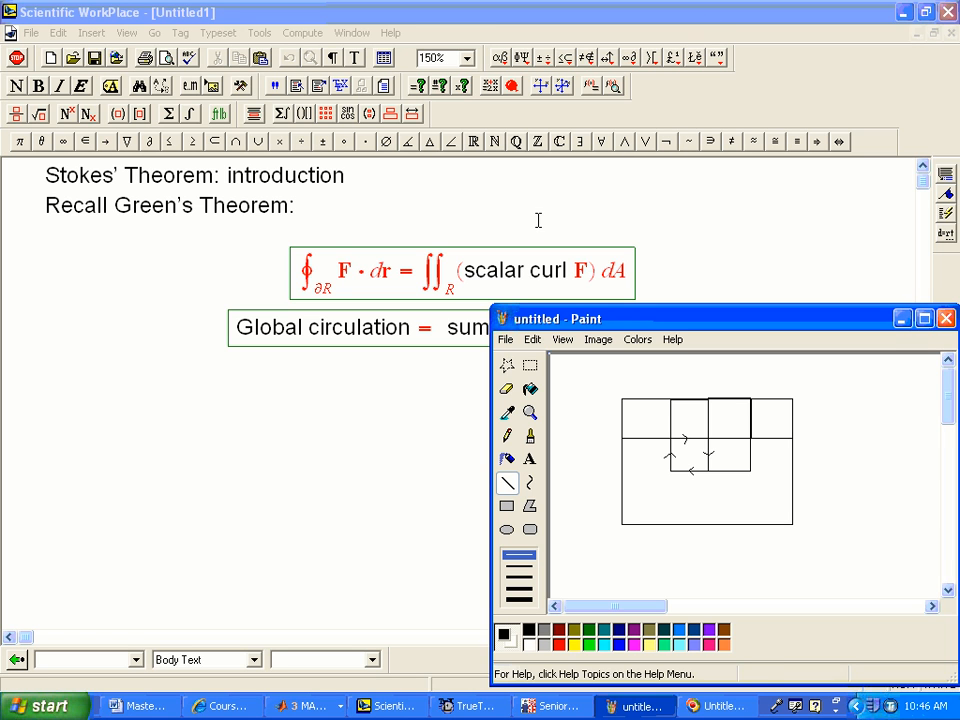
{"action": "mouse_move", "coordinate": [678, 512]}
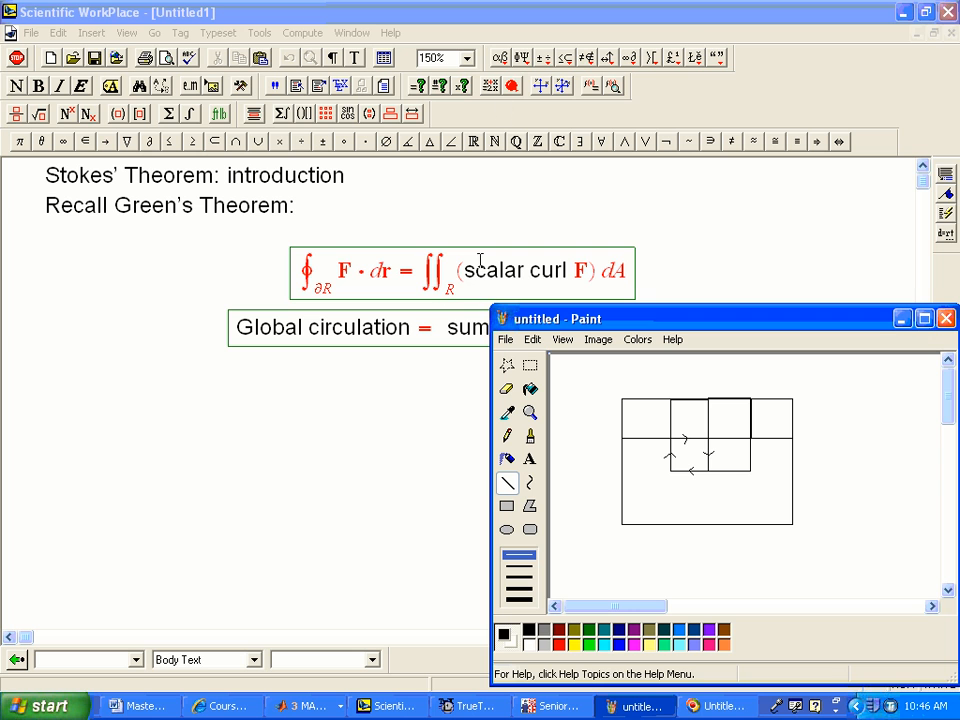
{"action": "mouse_move", "coordinate": [772, 20]}
{"action": "type", "text": " ="}
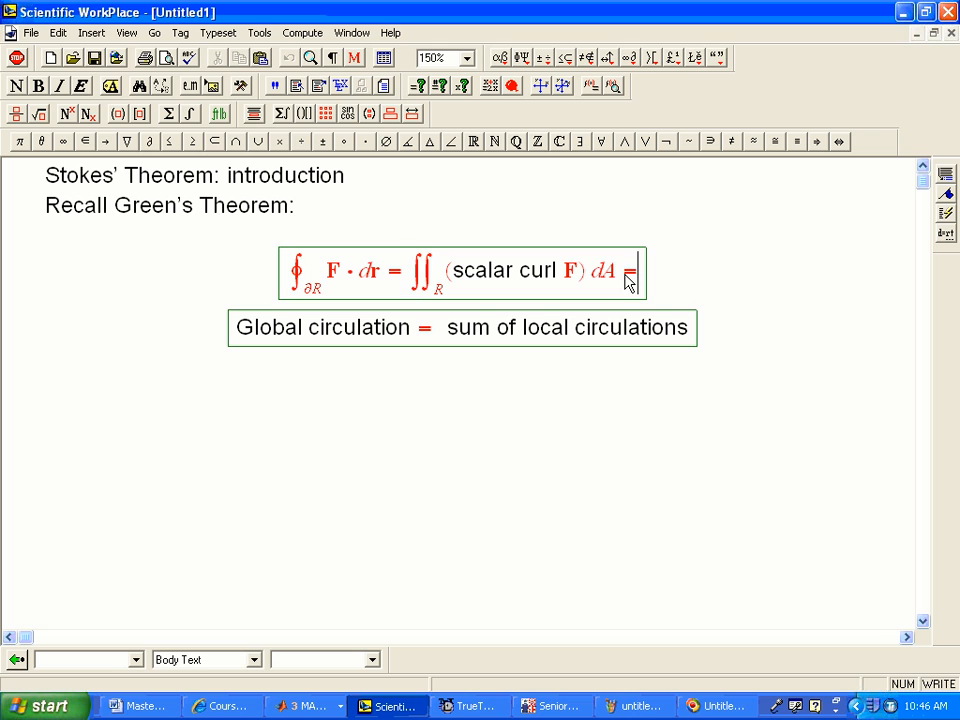
- Extend Green's Theorem with = ∬_R (∂Q/∂x − ∂P/∂y) dA
{"action": "left_click_drag", "start_coordinate": [412, 272], "coordinate": [616, 272]}
{"action": "type", "text": " ∬_R (∂Q/∂x − ∂P/∂y) dA"}
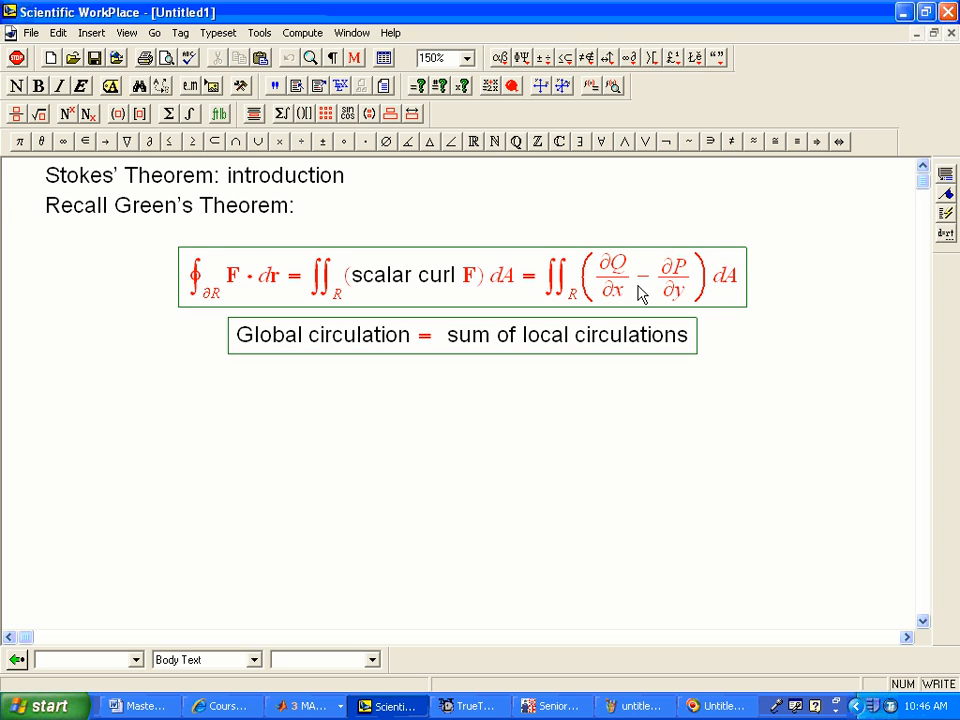
{"action": "mouse_move", "coordinate": [212, 284]}
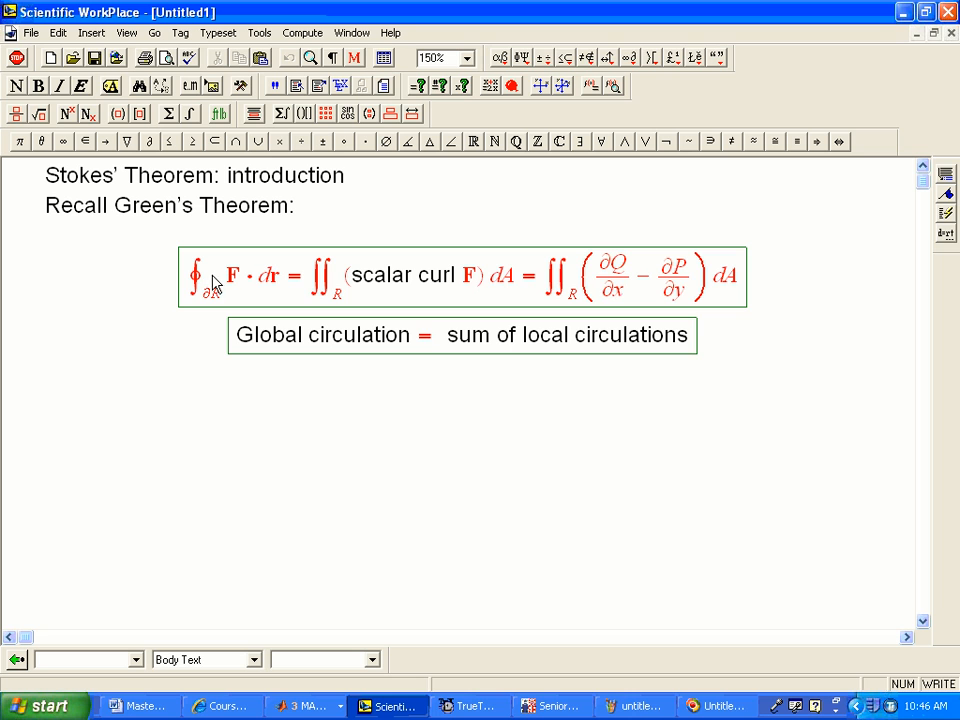
{"action": "mouse_move", "coordinate": [208, 324]}
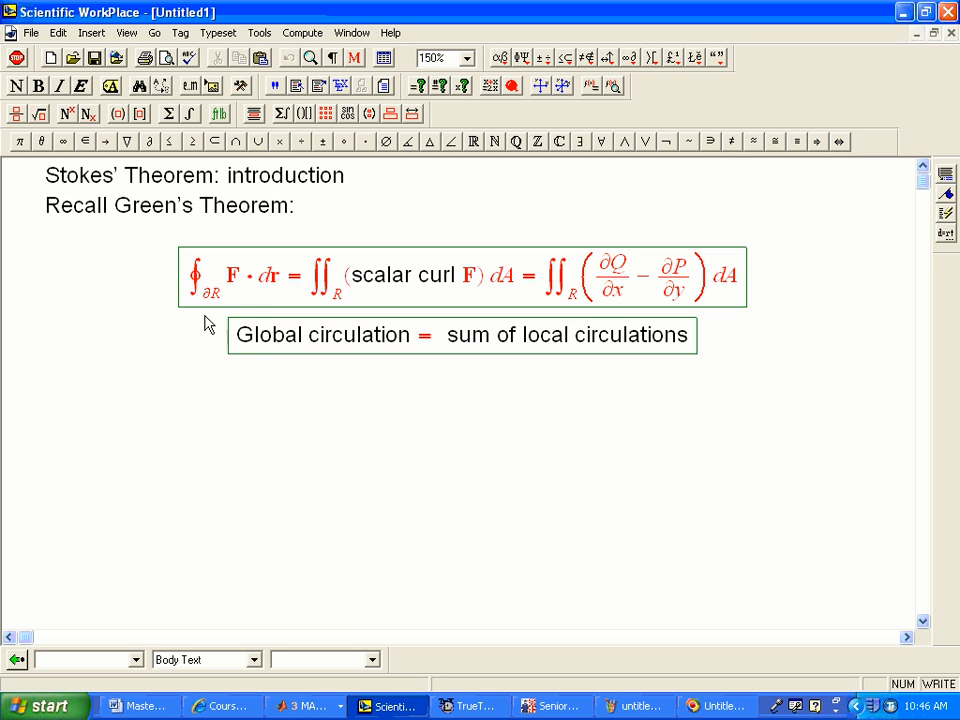
{"action": "mouse_move", "coordinate": [296, 320]}
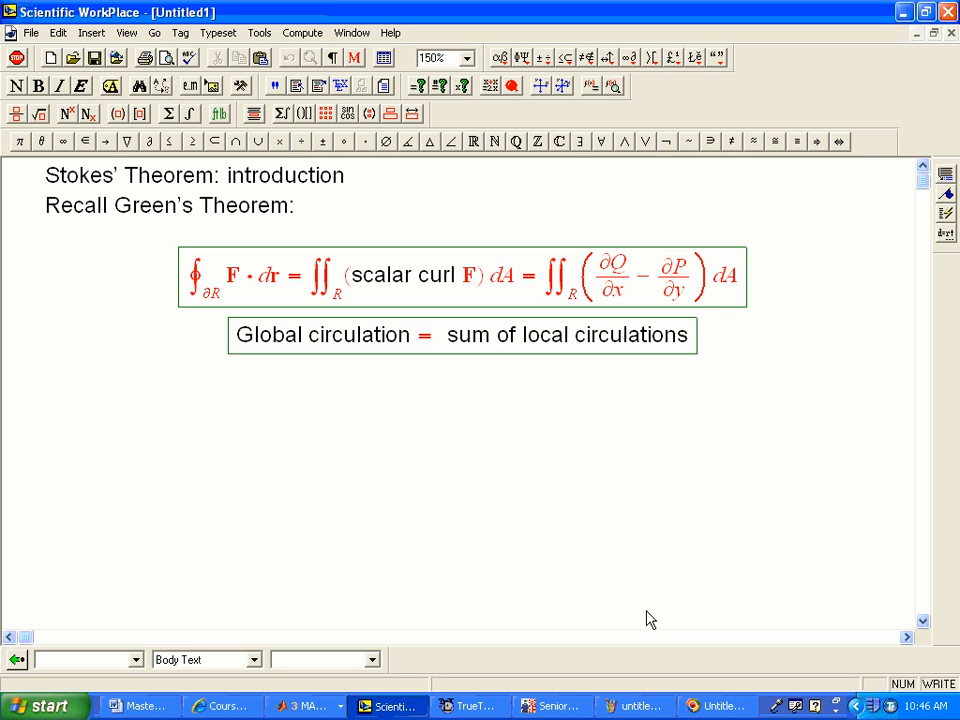
{"action": "mouse_move", "coordinate": [568, 554]}
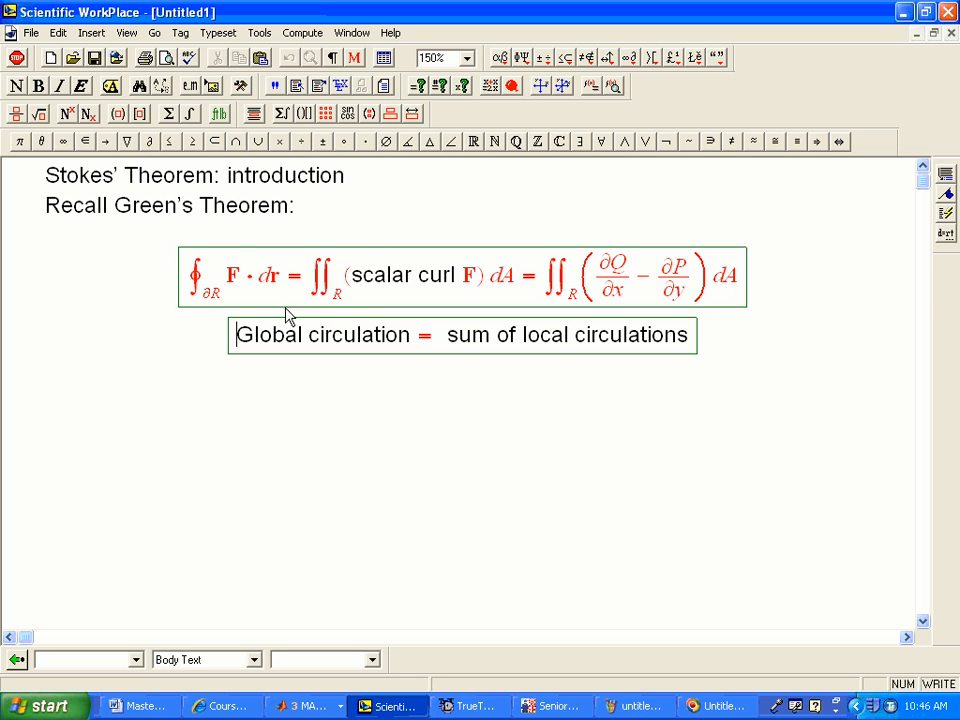
{"action": "mouse_move", "coordinate": [332, 292]}
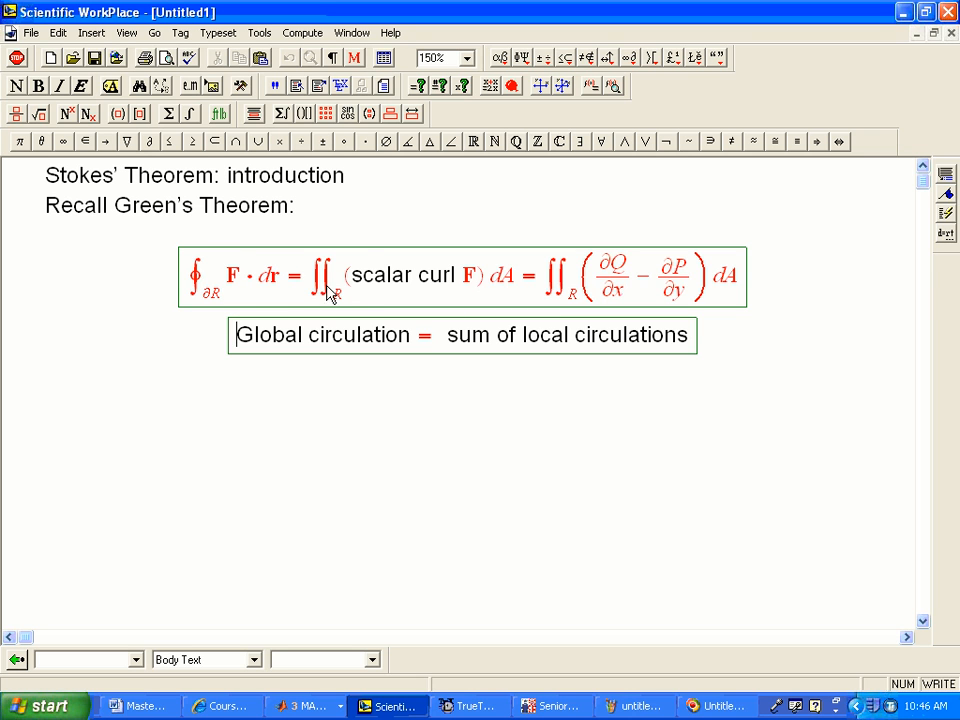
{"action": "mouse_move", "coordinate": [208, 308]}
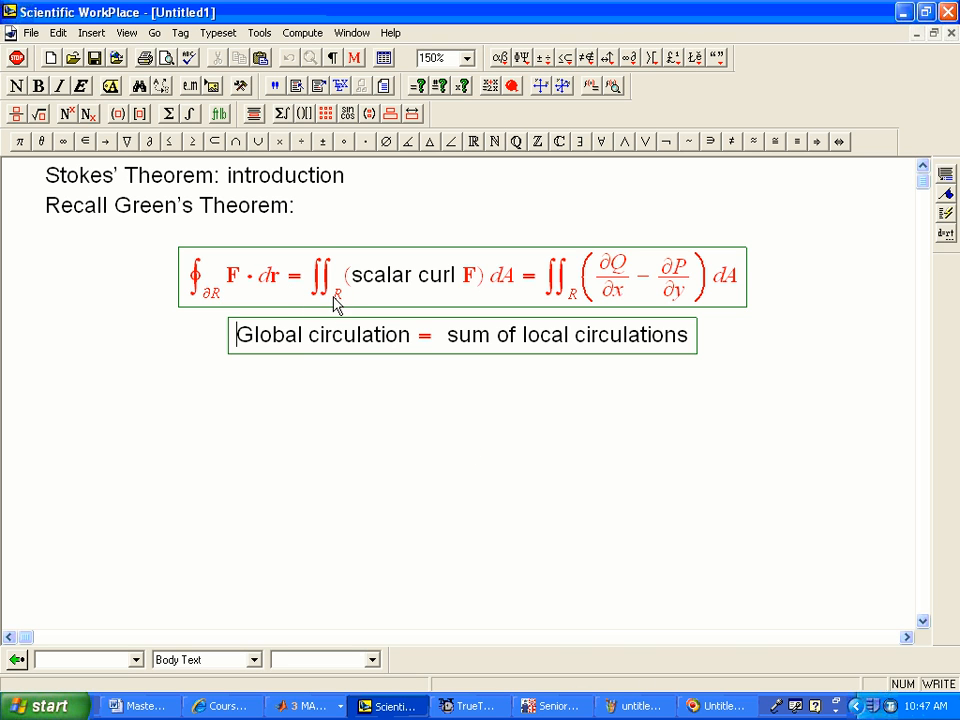
{"action": "mouse_move", "coordinate": [524, 496]}
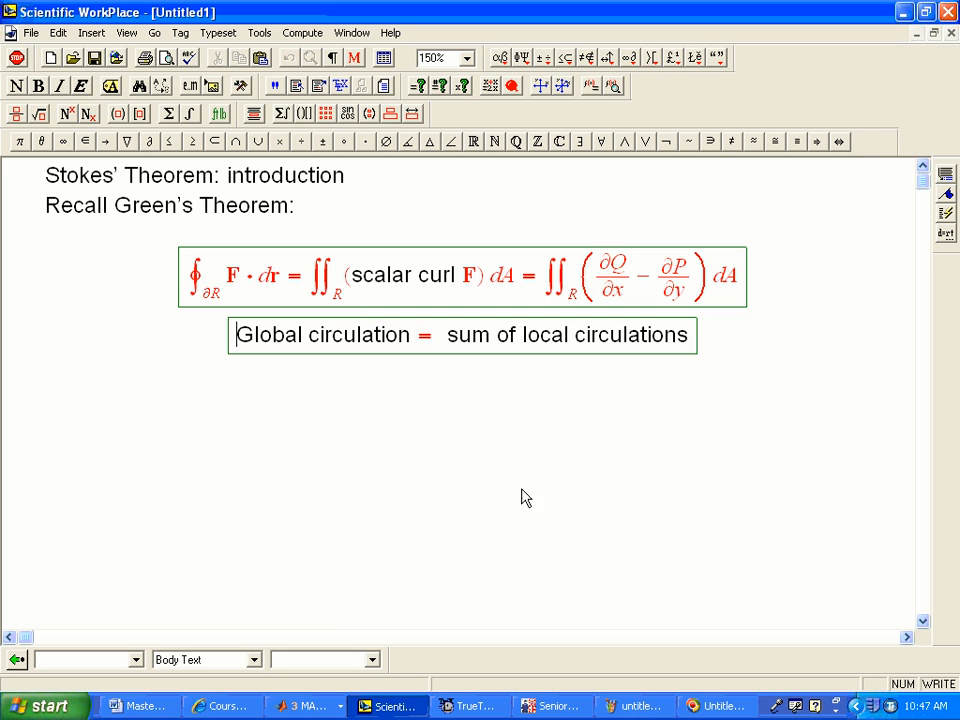
{"action": "left_click", "coordinate": [636, 706]}
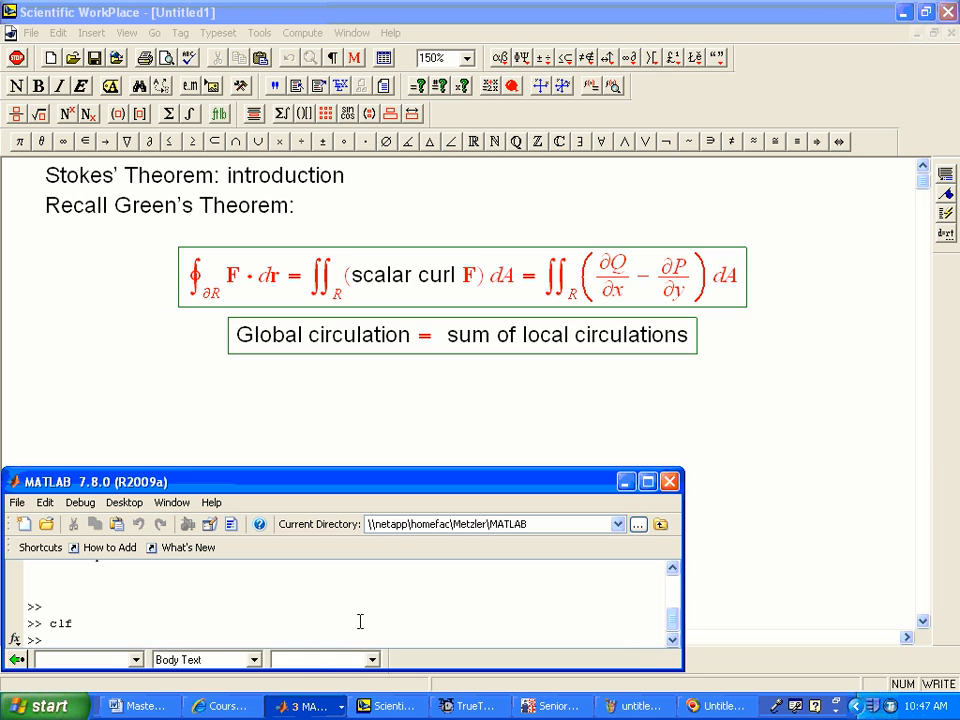
- Run the stokespicintroflat script in MATLAB and bring up its Figure 1
{"action": "type", "text": "stokespicintroflat"}
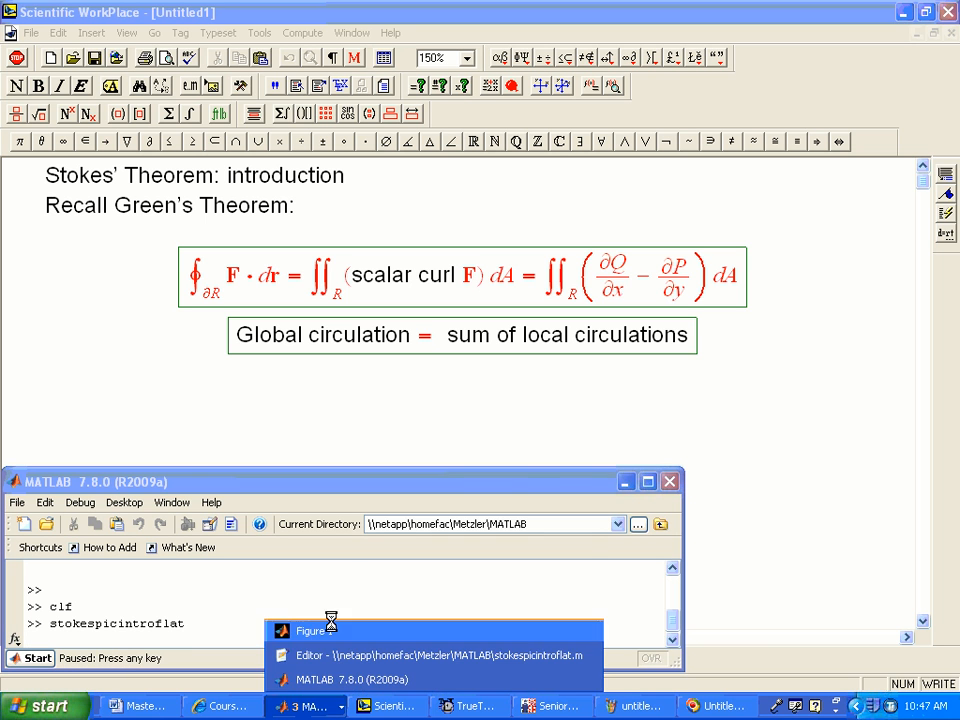
{"action": "left_click", "coordinate": [310, 632]}
{"action": "type", "text": "Example:"}
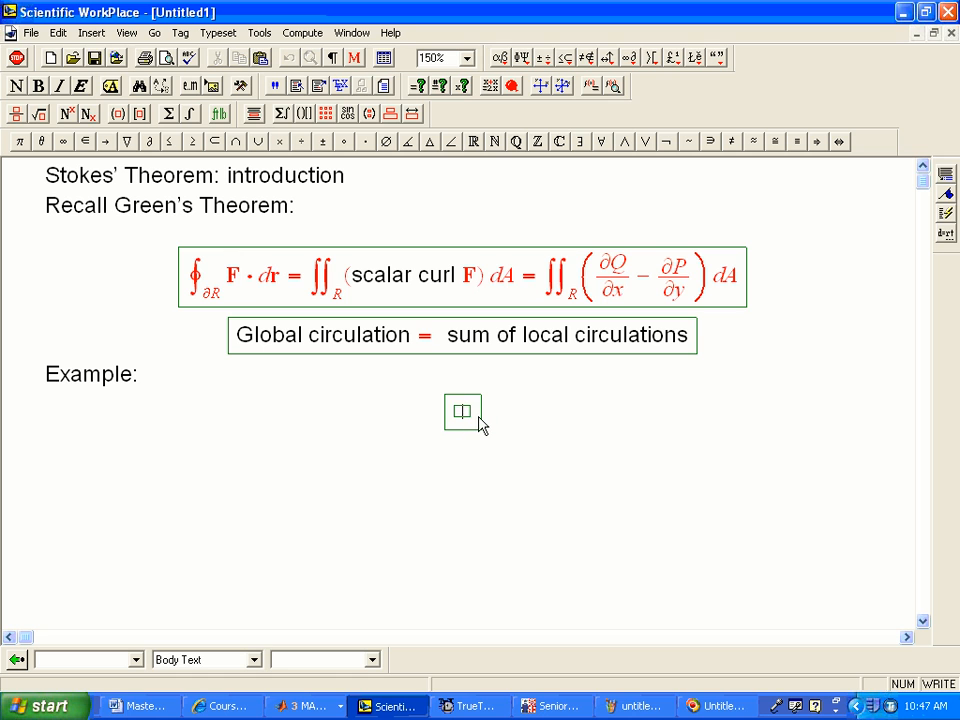
- Enter the example field F = −yi + xj labelled pinwheel (3D)
{"action": "type", "text": "F"}
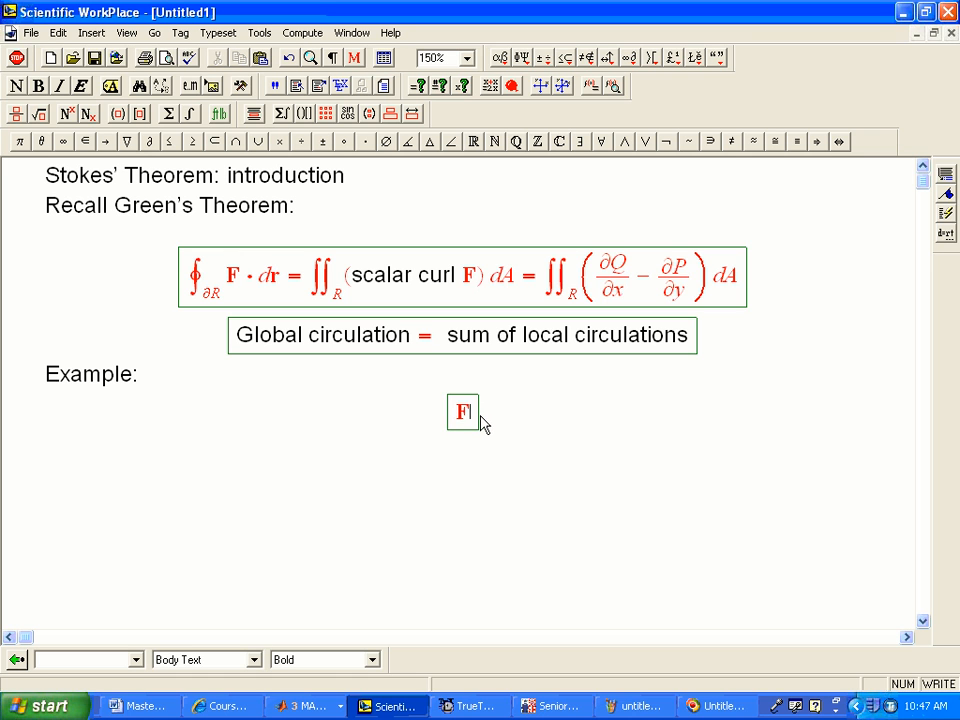
{"action": "type", "text": "="}
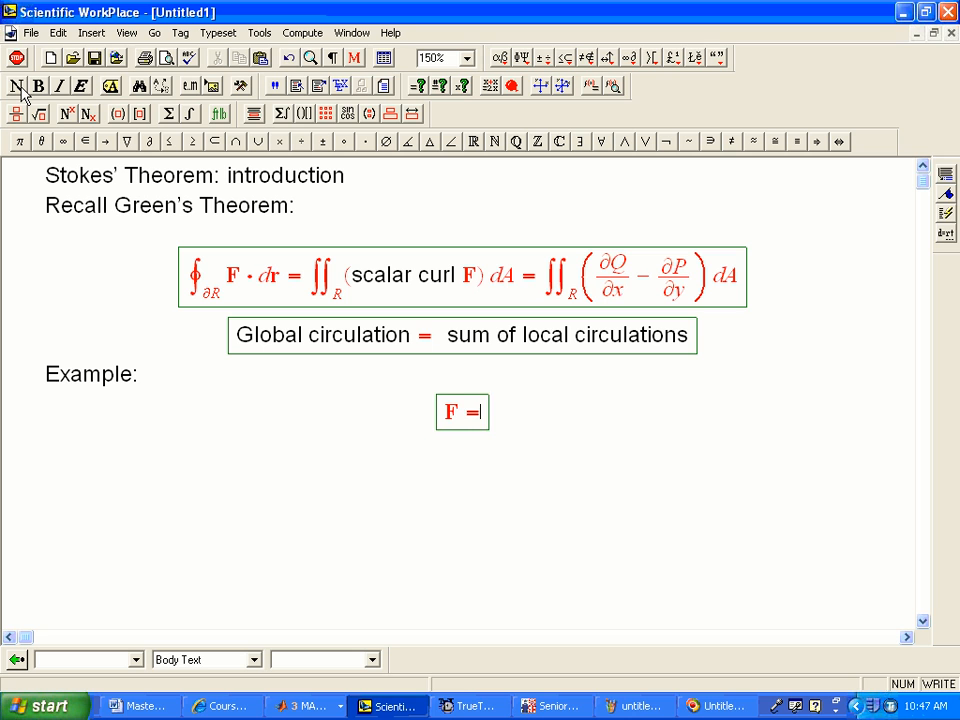
{"action": "type", "text": "-yi+"}
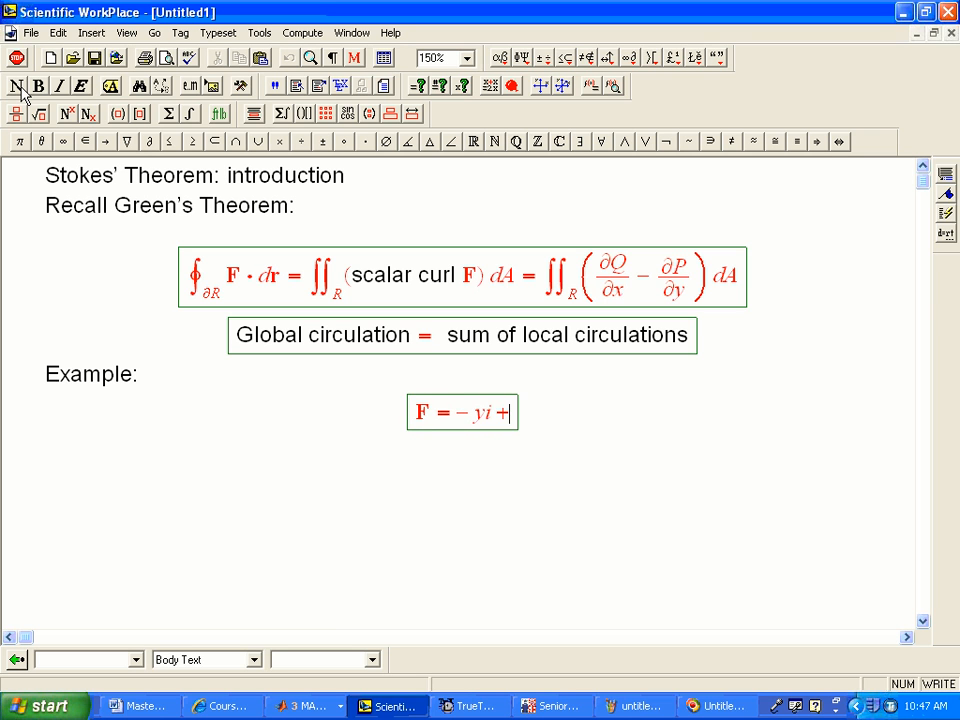
{"action": "type", "text": "xj"}
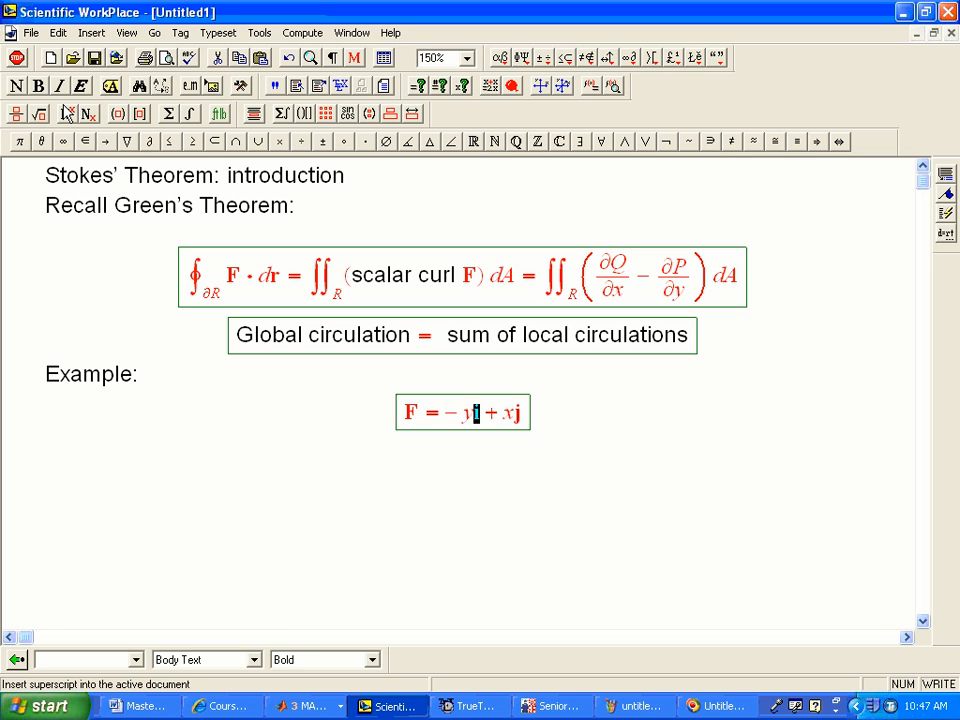
{"action": "type", "text": "p"}
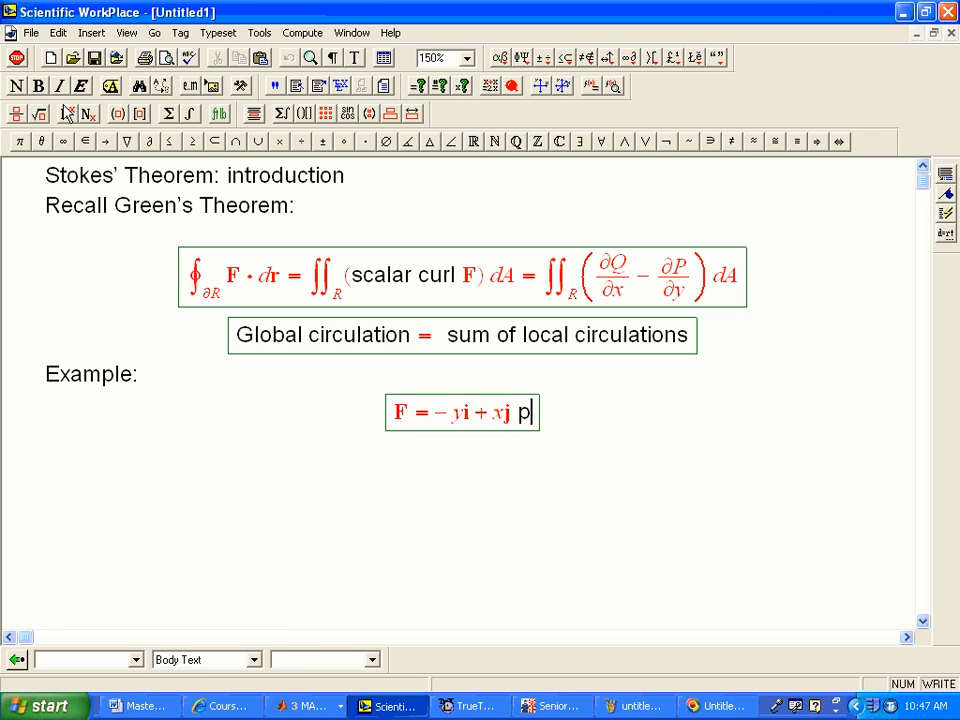
{"action": "type", "text": "inwheel (3D"}
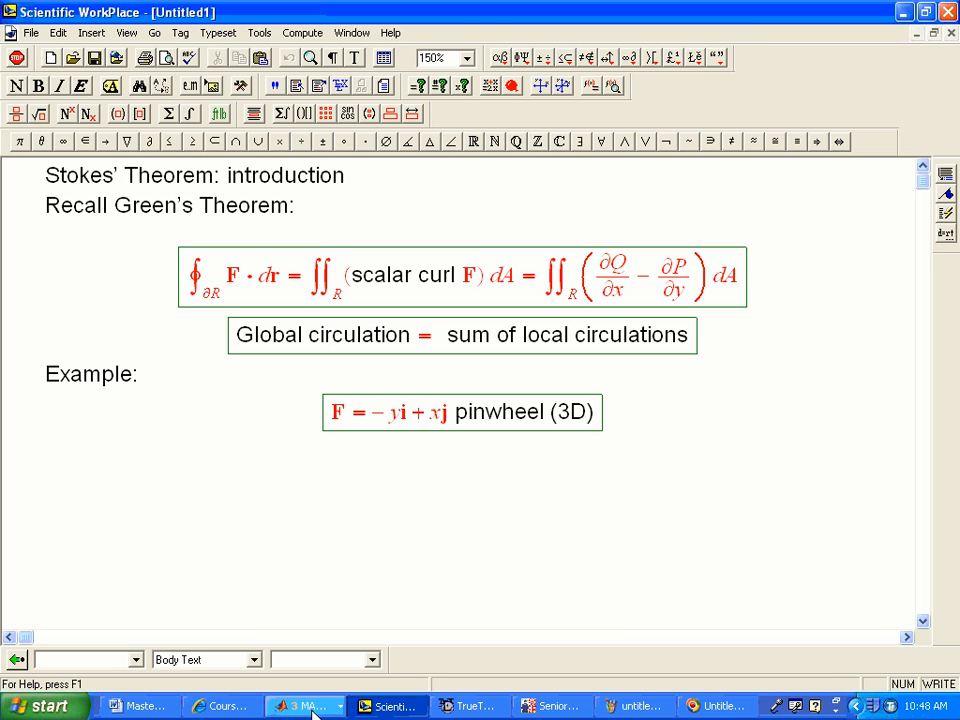
- Show the MATLAB figure of the flat disc with circling blue arrows
{"action": "left_click", "coordinate": [304, 704]}
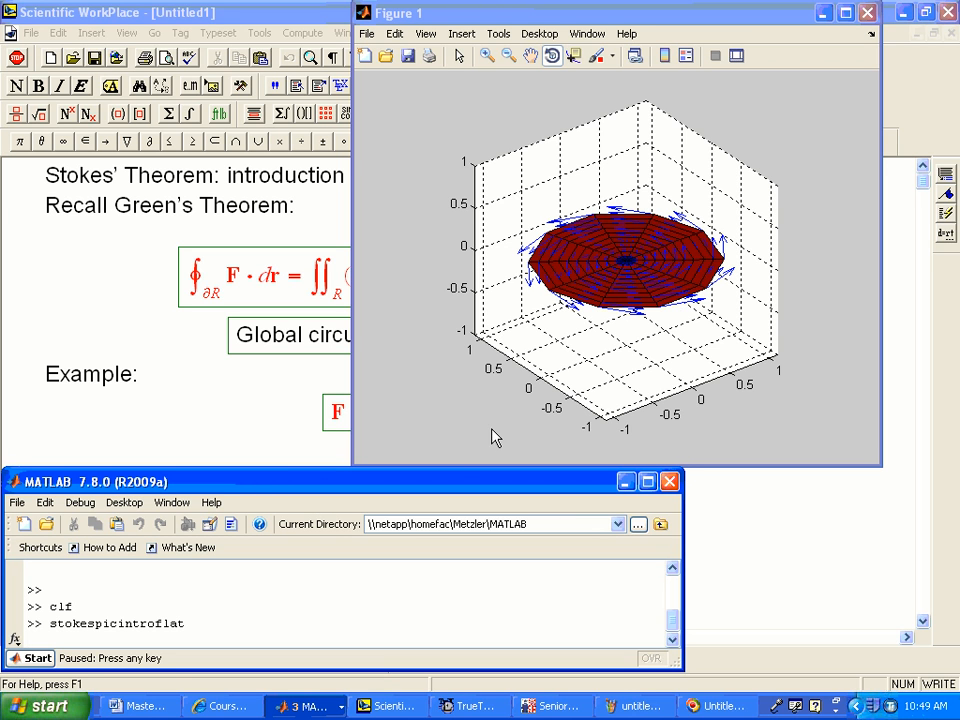
{"action": "mouse_move", "coordinate": [430, 488]}
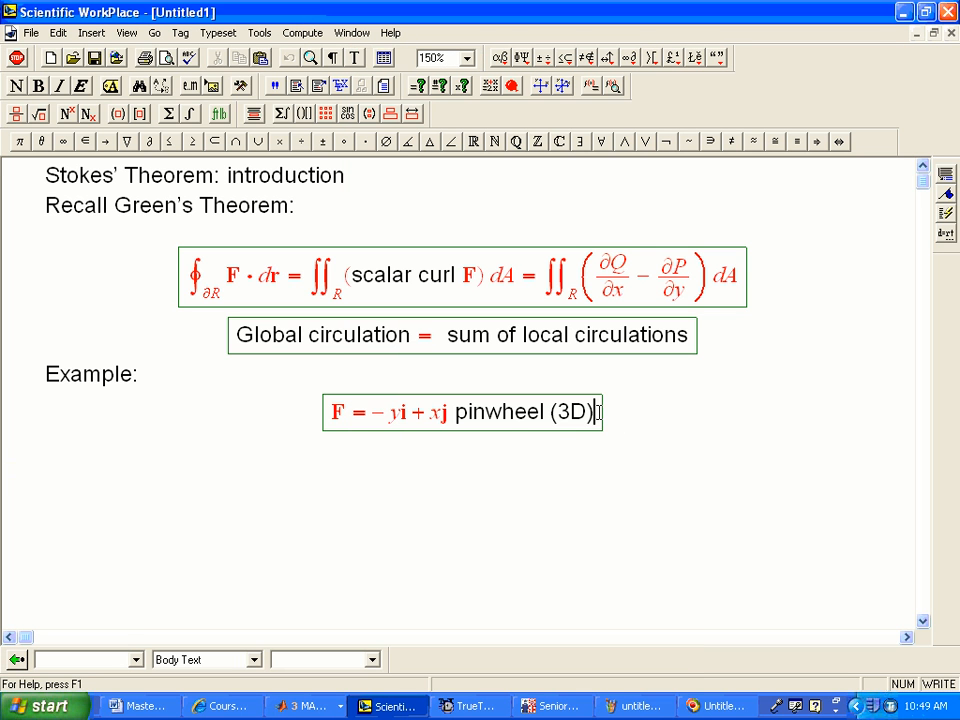
- Add the line curl F = 2k beneath the pinwheel field
{"action": "type", "text": "curl F ="}
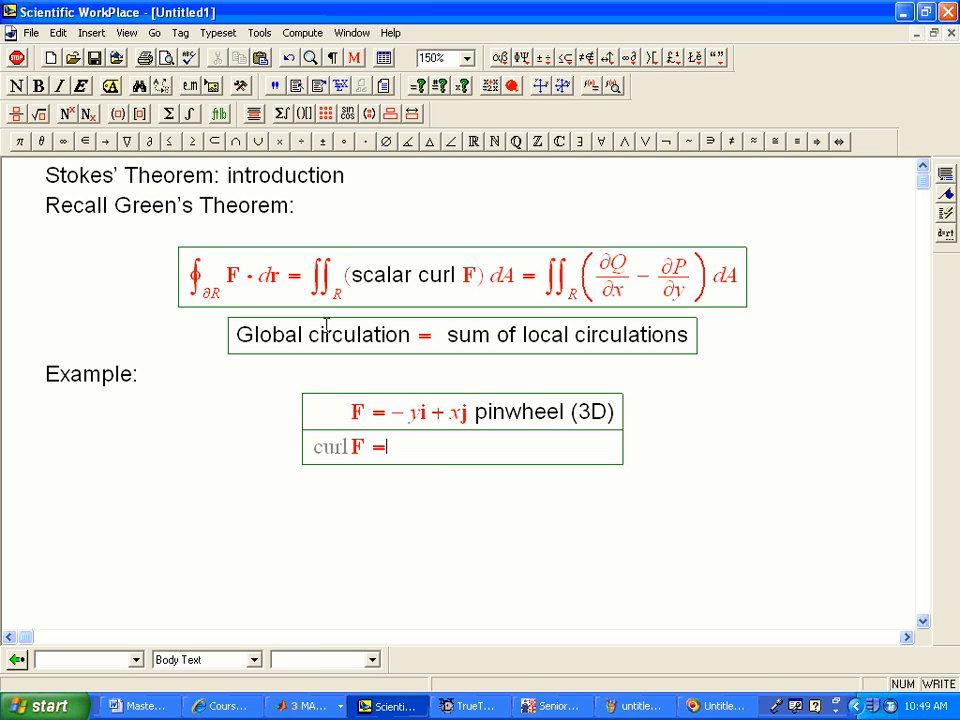
{"action": "type", "text": "2k"}
{"action": "type", "text": "∮∂R F · dr = ∬R "}
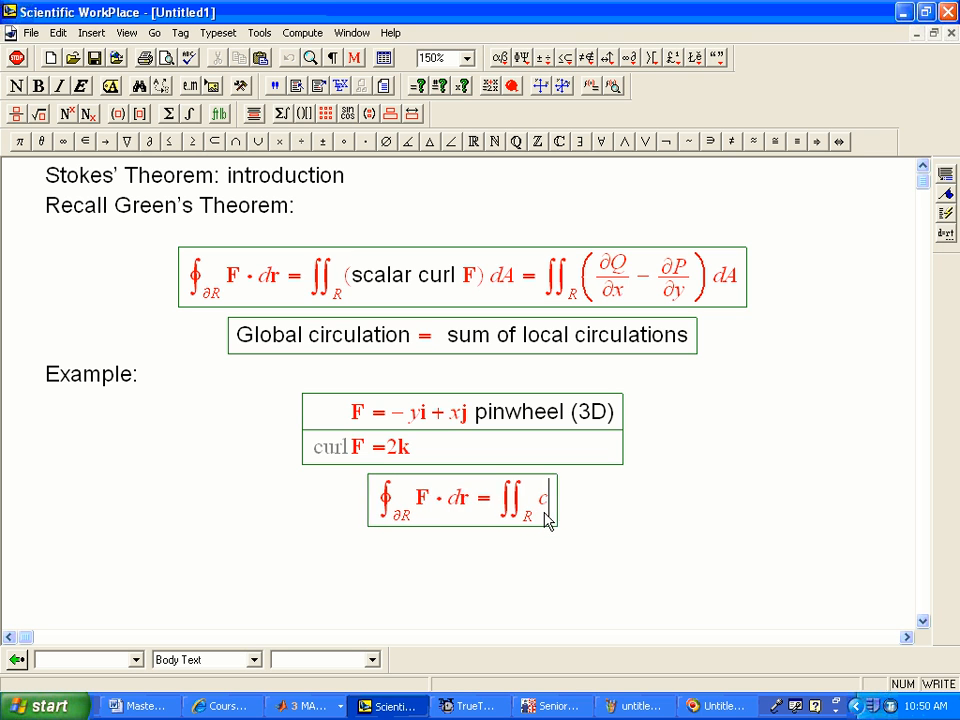
- Enter the equation ∮_∂R F·dr = ∬_R curl F · dS
{"action": "type", "text": "curl F · dS"}
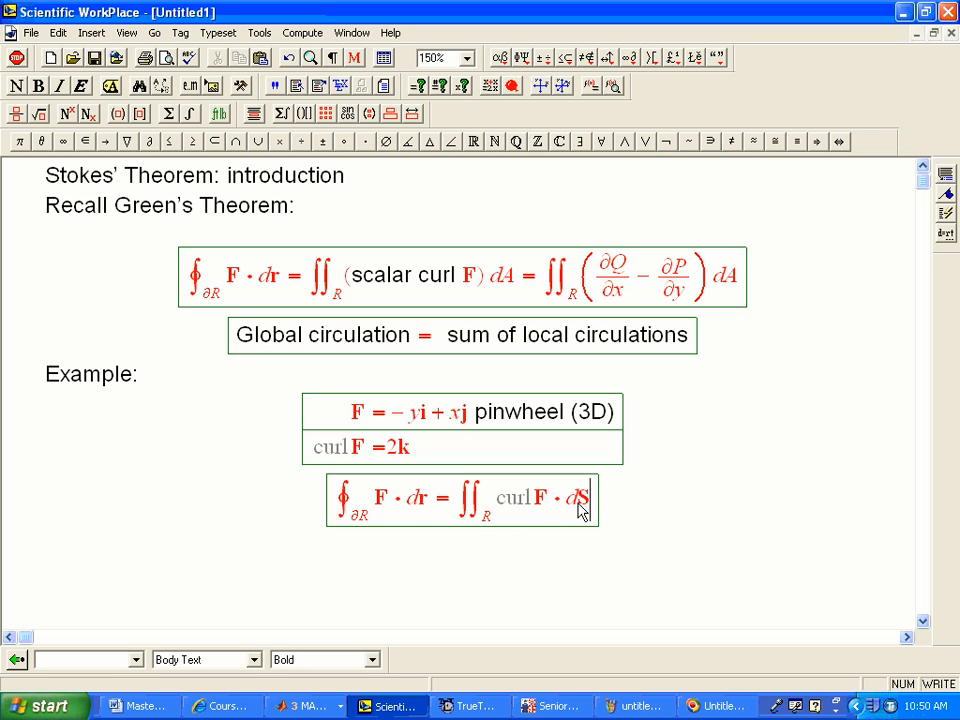
{"action": "mouse_move", "coordinate": [472, 576]}
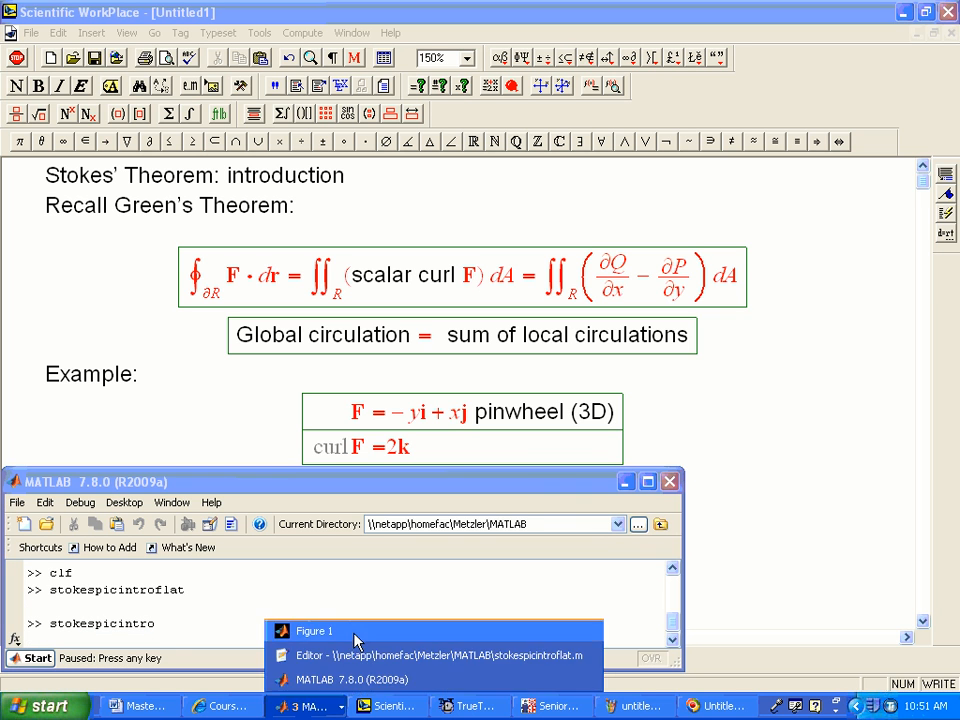
- Bring up the stokespicintro dome figure and rotate it to another angle
{"action": "left_click", "coordinate": [316, 630]}
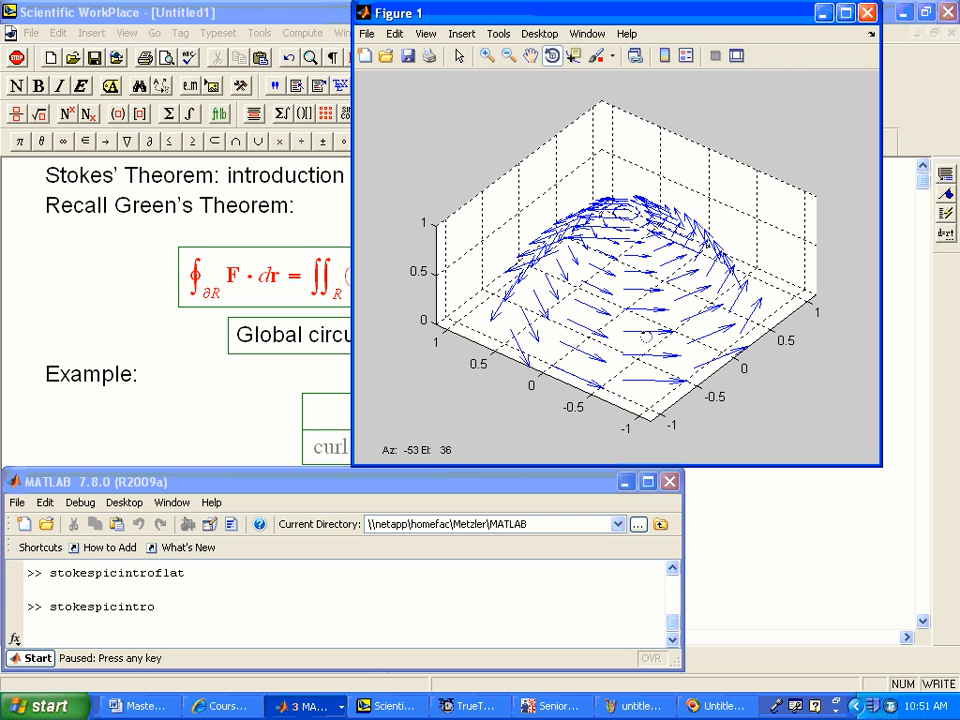
{"action": "left_click_drag", "start_coordinate": [640, 280], "coordinate": [644, 340]}
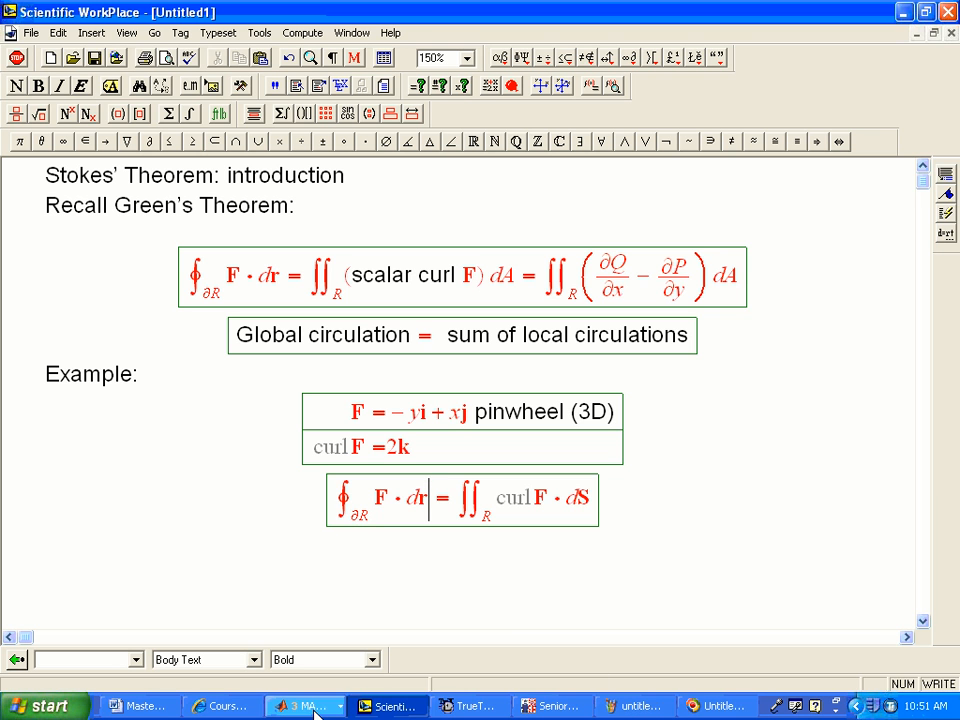
- Bring the dome figure back, then list the open MATLAB windows
{"action": "left_click", "coordinate": [300, 706]}
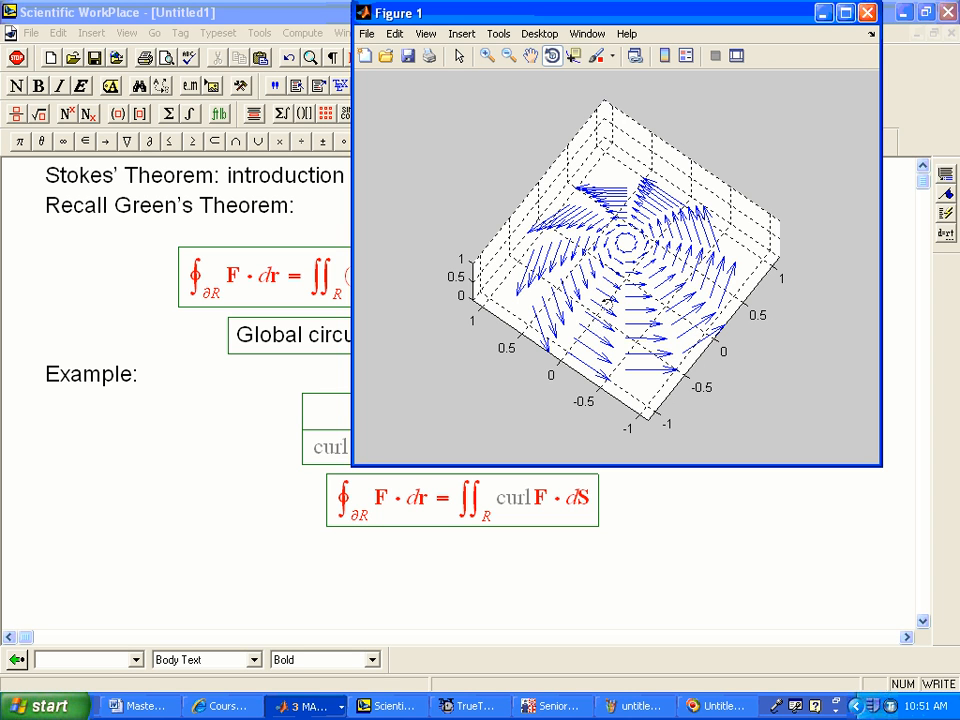
{"action": "mouse_move", "coordinate": [600, 444]}
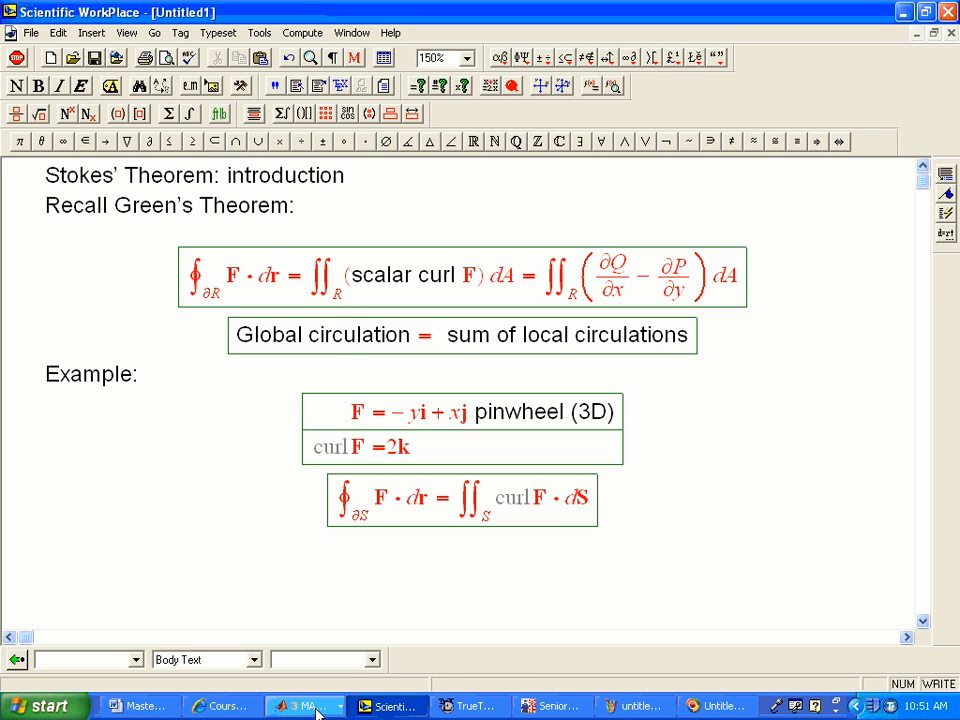
{"action": "left_click", "coordinate": [304, 706]}
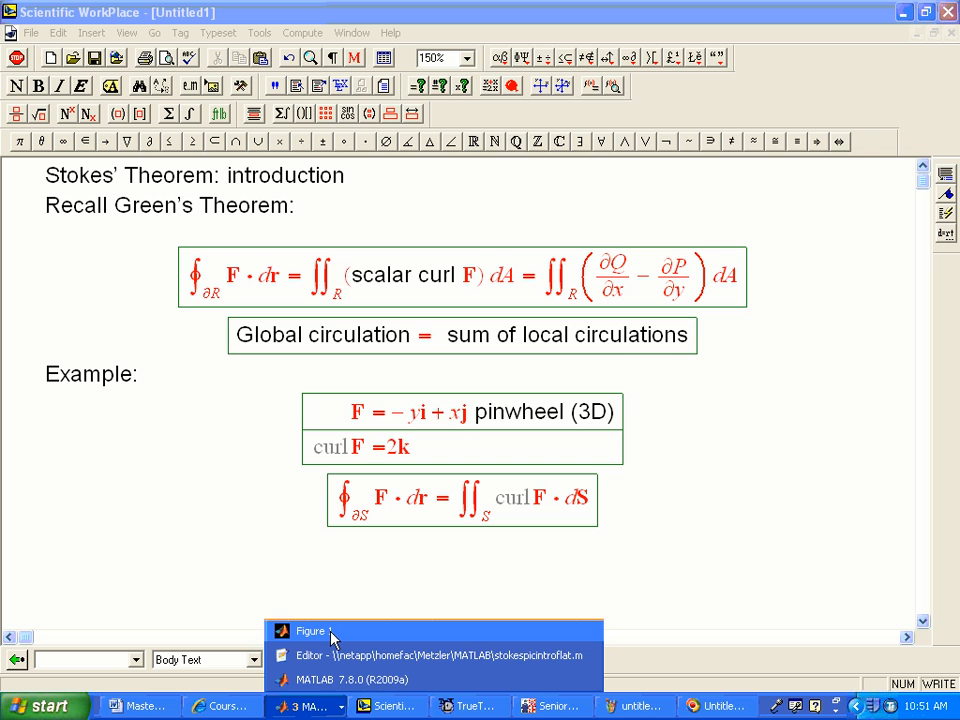
- Bring Figure 1 forward and rotate the coloured dome to a side view
{"action": "left_click", "coordinate": [312, 632]}
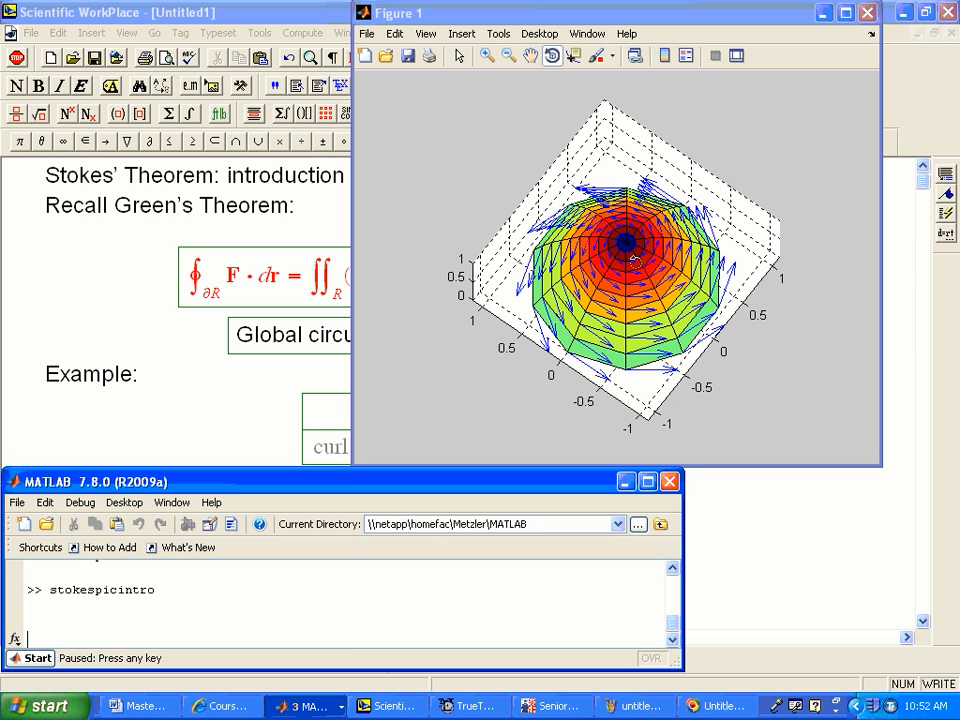
{"action": "left_click_drag", "start_coordinate": [620, 260], "coordinate": [644, 230]}
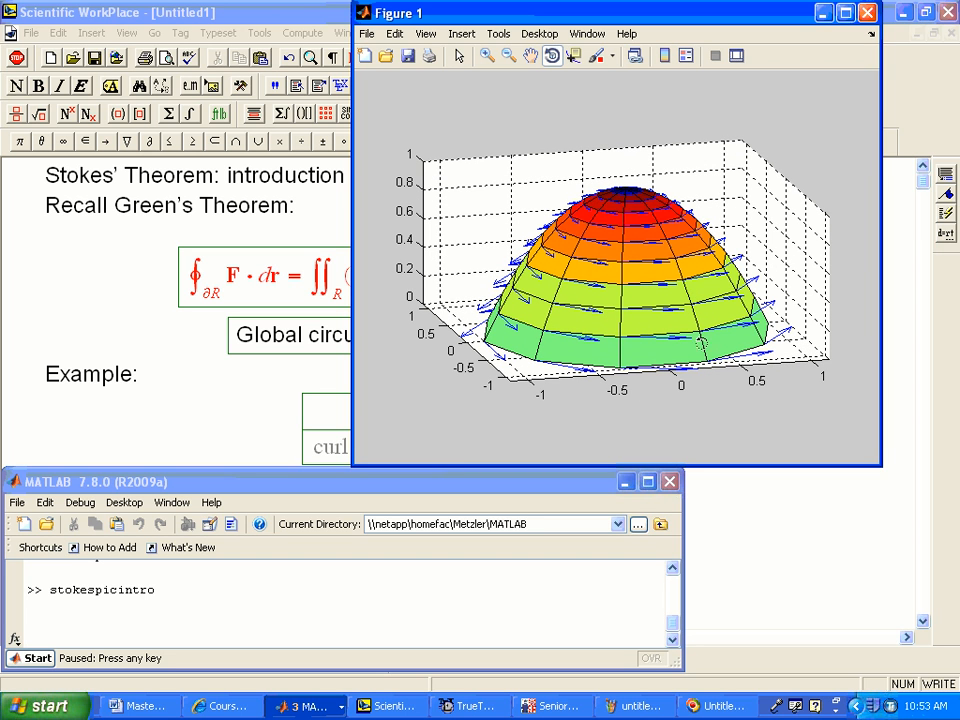
{"action": "mouse_move", "coordinate": [644, 384]}
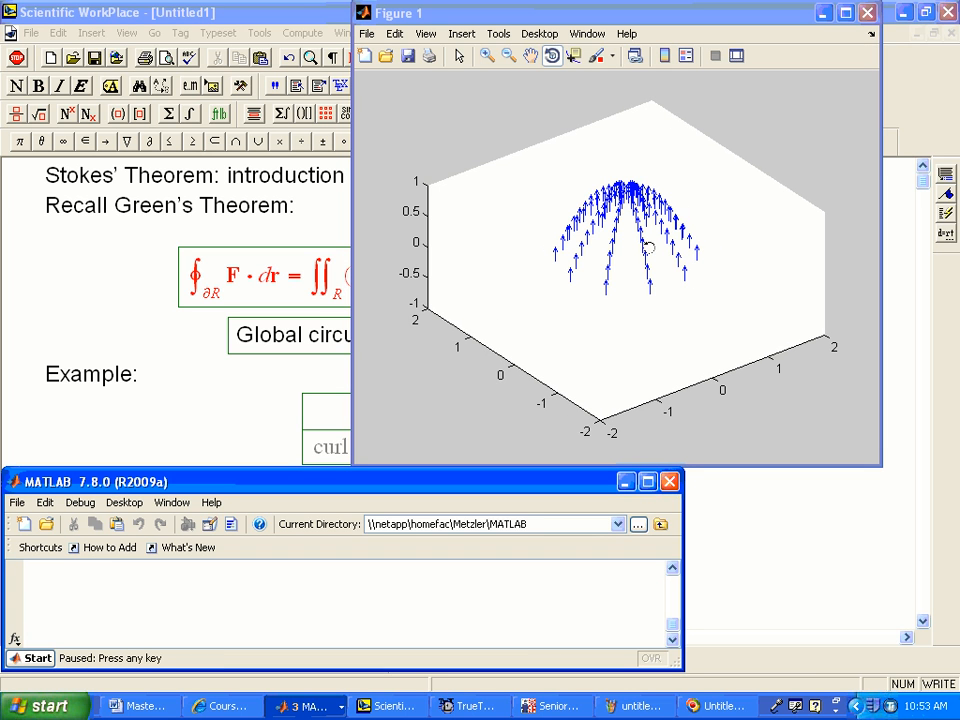
{"action": "mouse_move", "coordinate": [644, 264]}
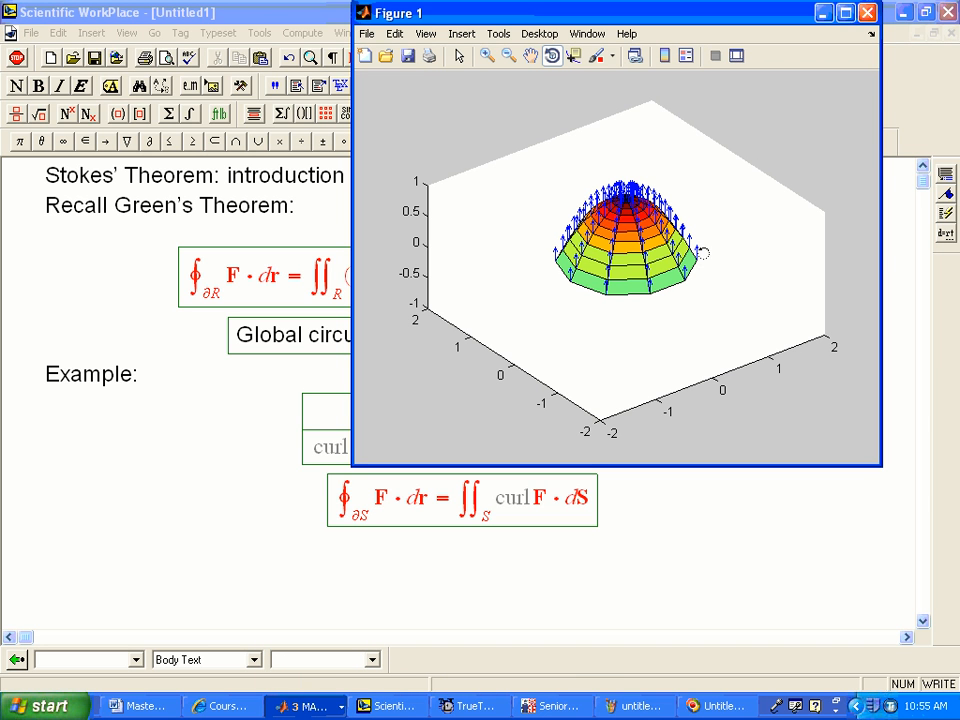
{"action": "mouse_move", "coordinate": [588, 288]}
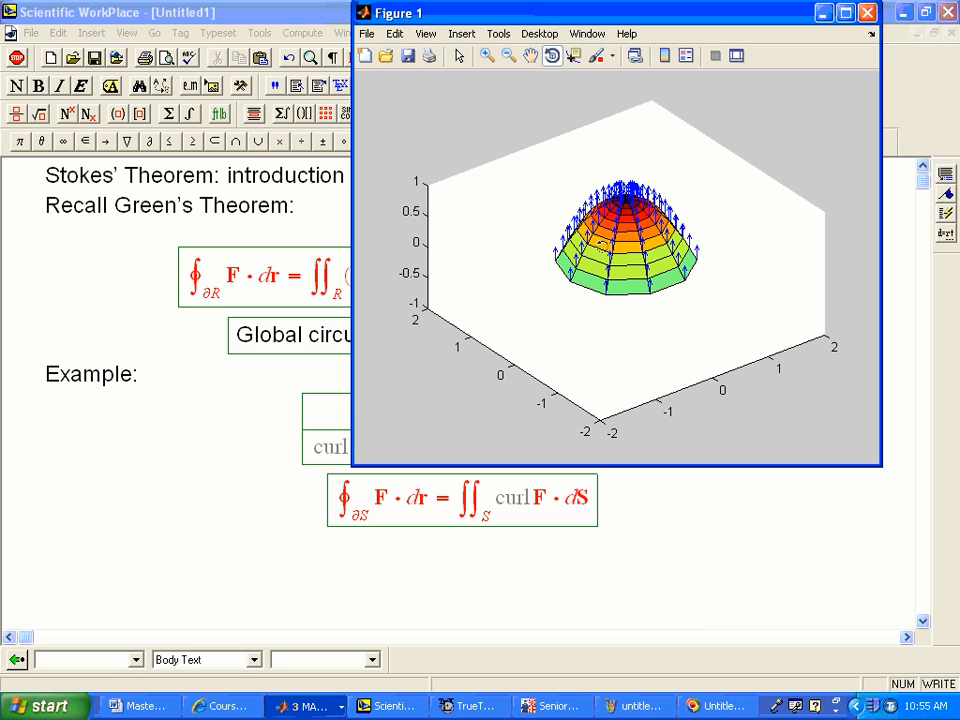
{"action": "mouse_move", "coordinate": [710, 264]}
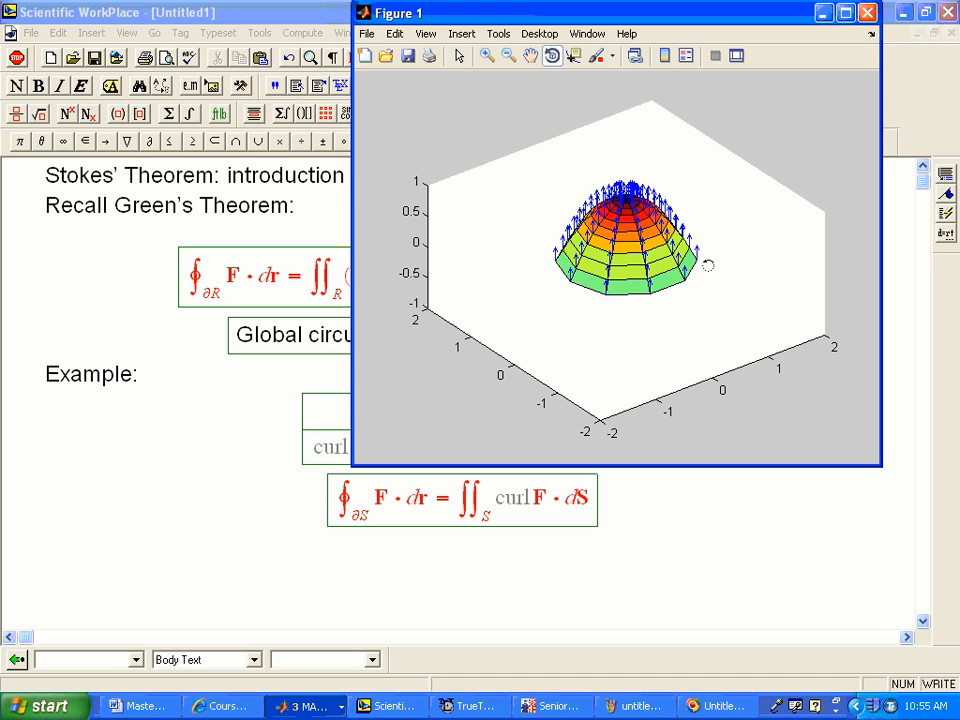
{"action": "mouse_move", "coordinate": [702, 272]}
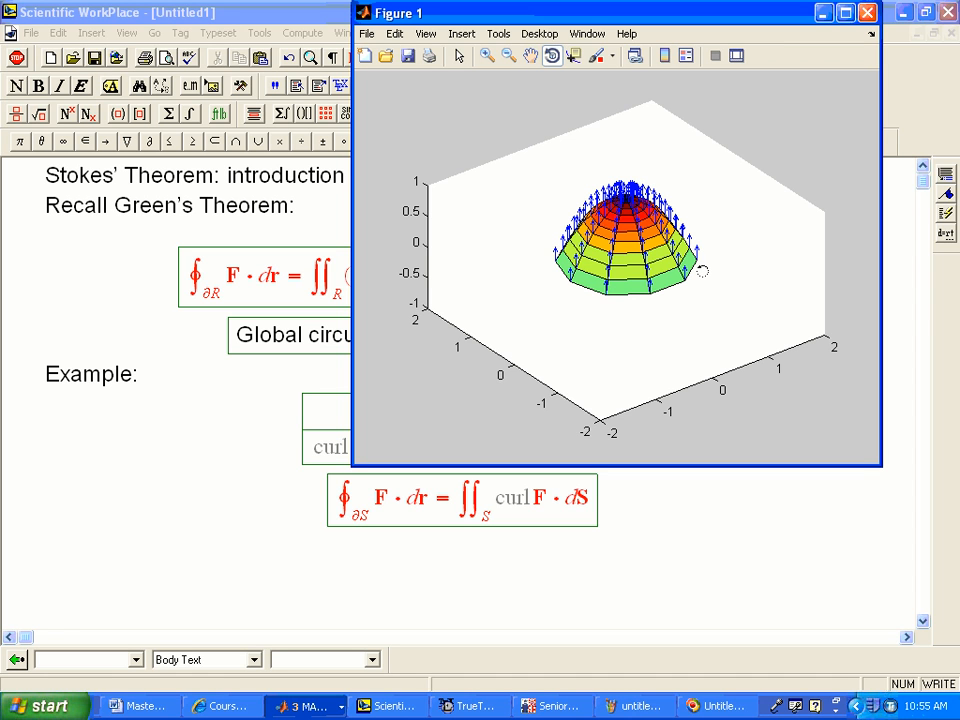
{"action": "mouse_move", "coordinate": [704, 258]}
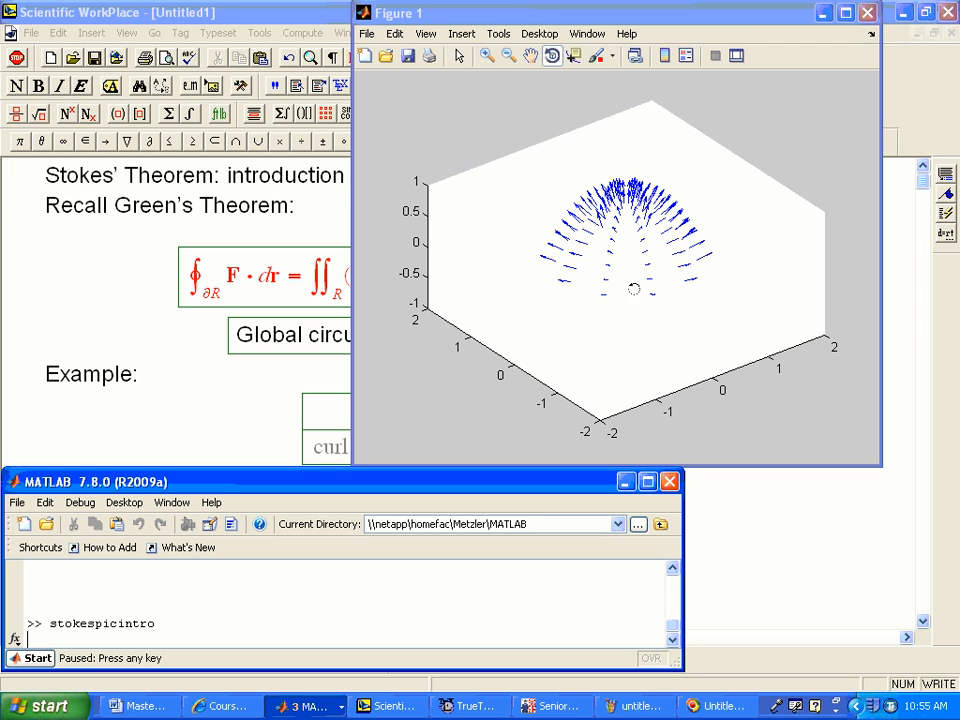
{"action": "mouse_move", "coordinate": [704, 286]}
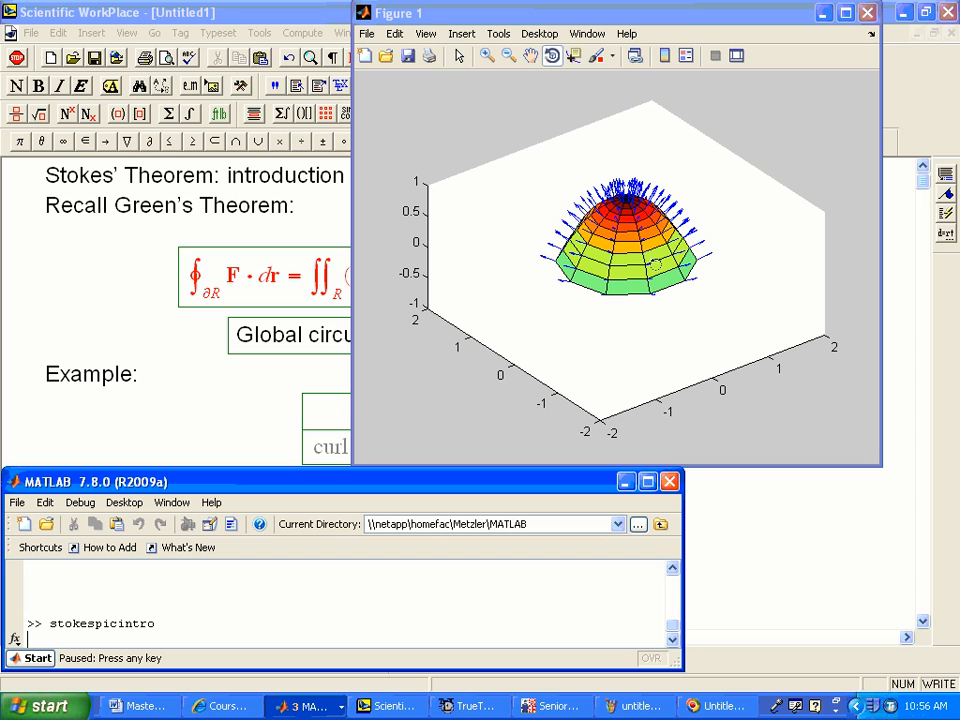
{"action": "mouse_move", "coordinate": [716, 286]}
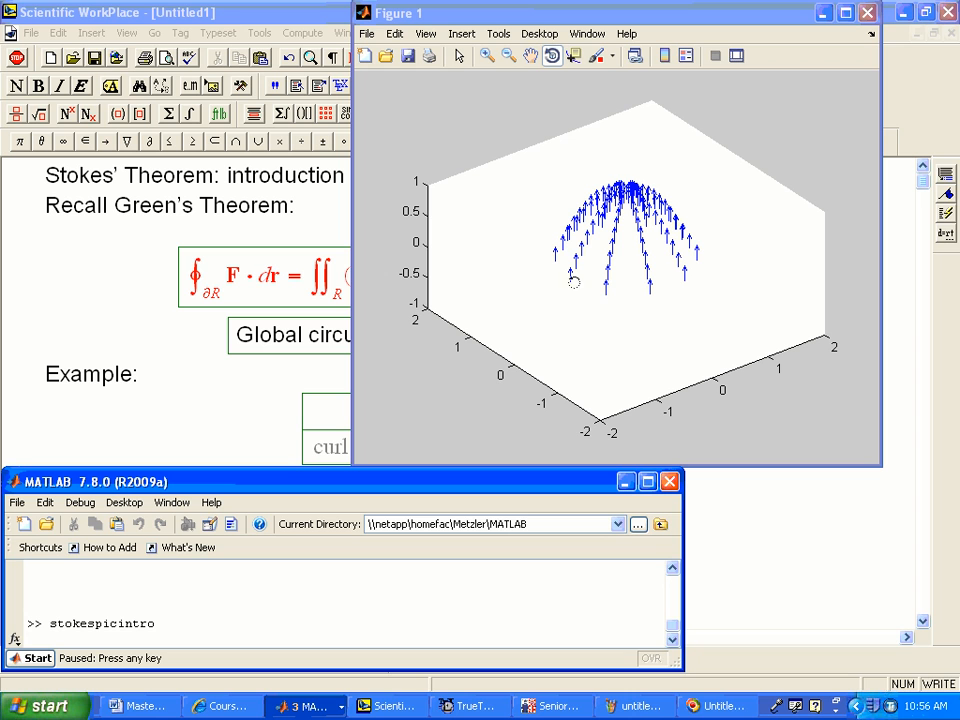
{"action": "mouse_move", "coordinate": [676, 288]}
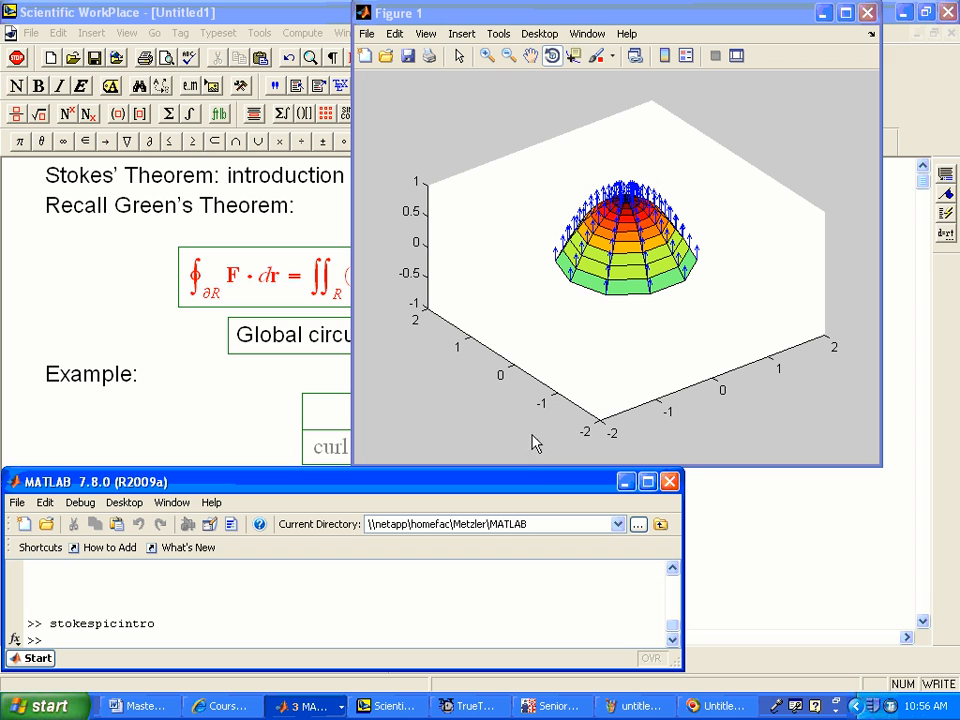
- Rerun the stokespicintro script to redraw the dome with circulating field arrows
{"action": "type", "text": "stokespicintro"}
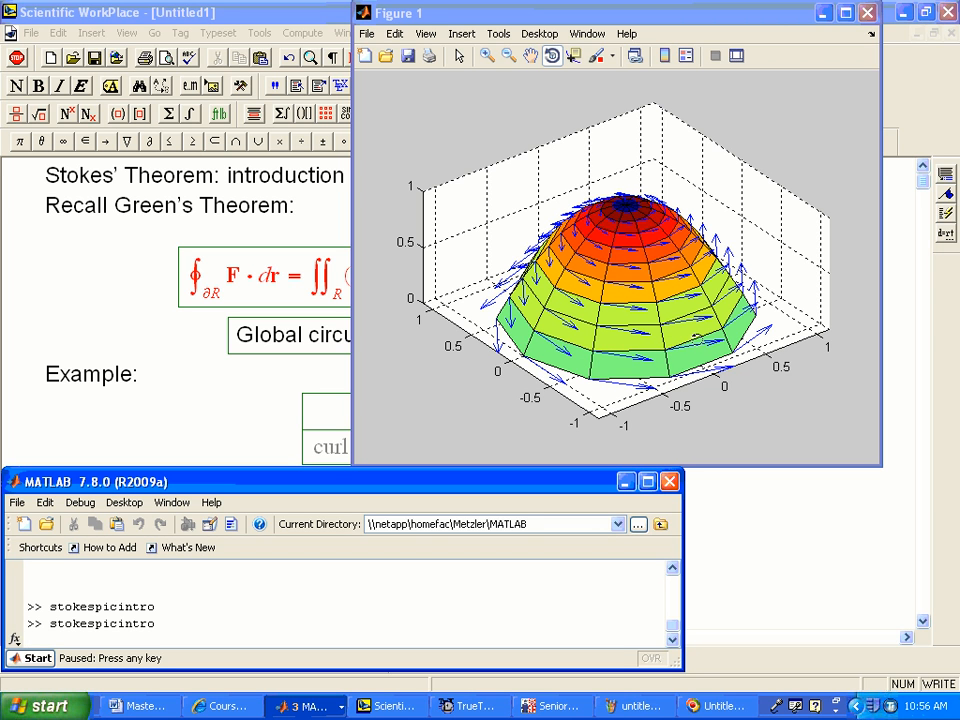
{"action": "mouse_move", "coordinate": [700, 336]}
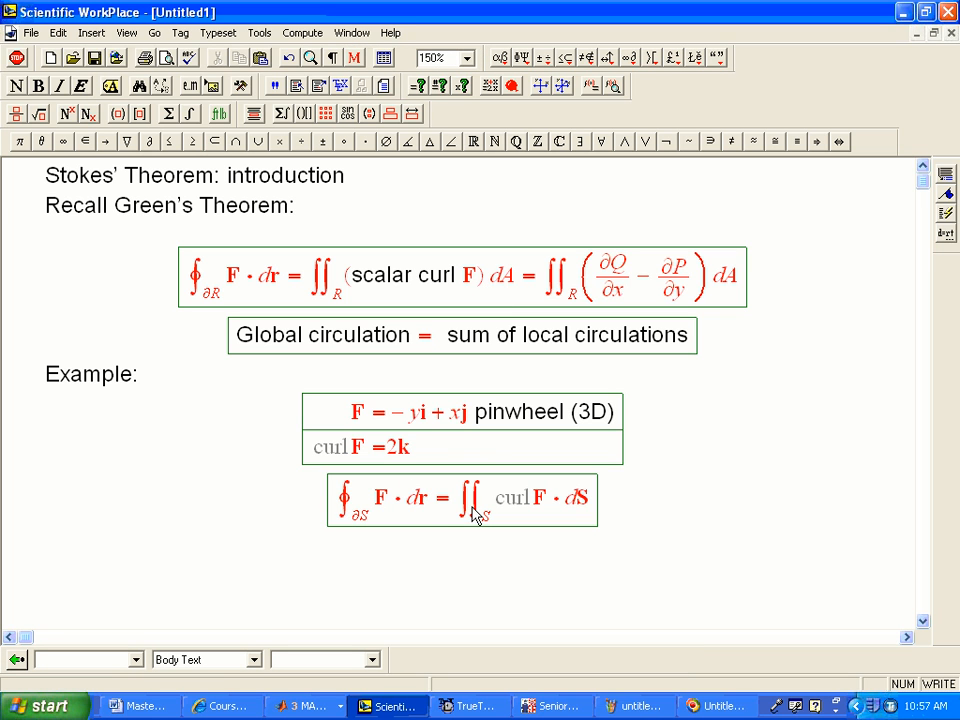
{"action": "mouse_move", "coordinate": [536, 490]}
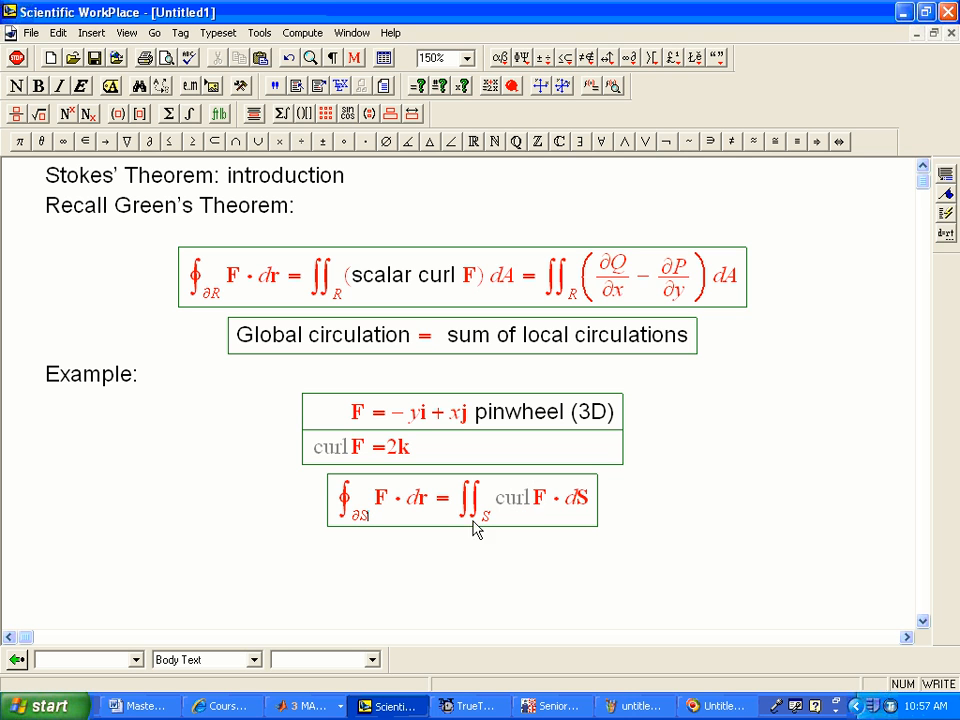
{"action": "mouse_move", "coordinate": [610, 516]}
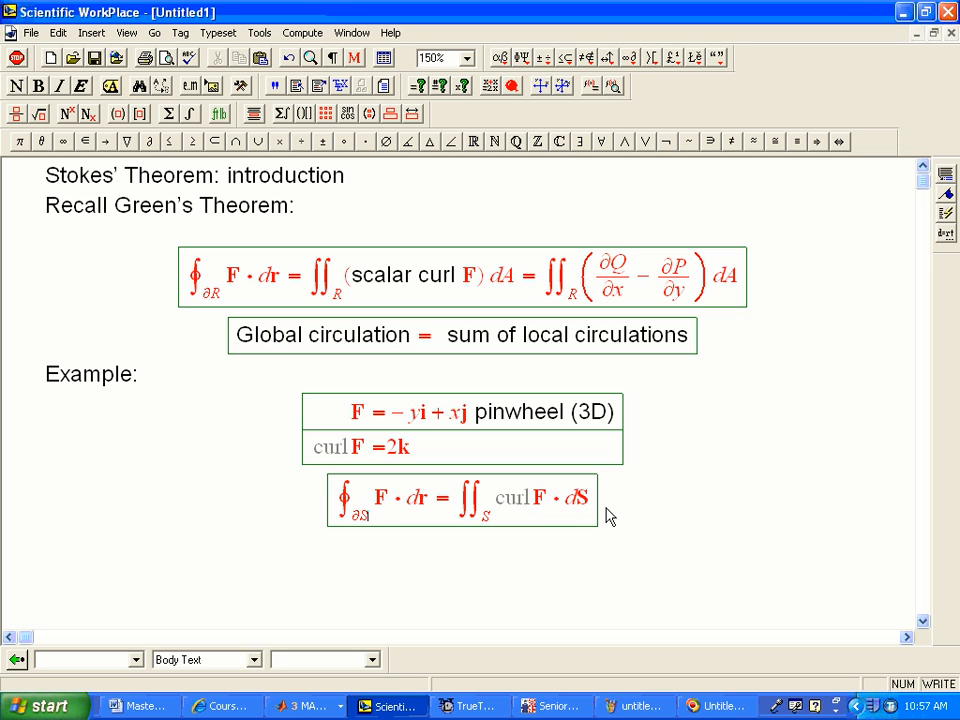
- Bring the Scientific WorkPlace notes back to the front over the MATLAB windows
{"action": "left_click", "coordinate": [716, 706]}
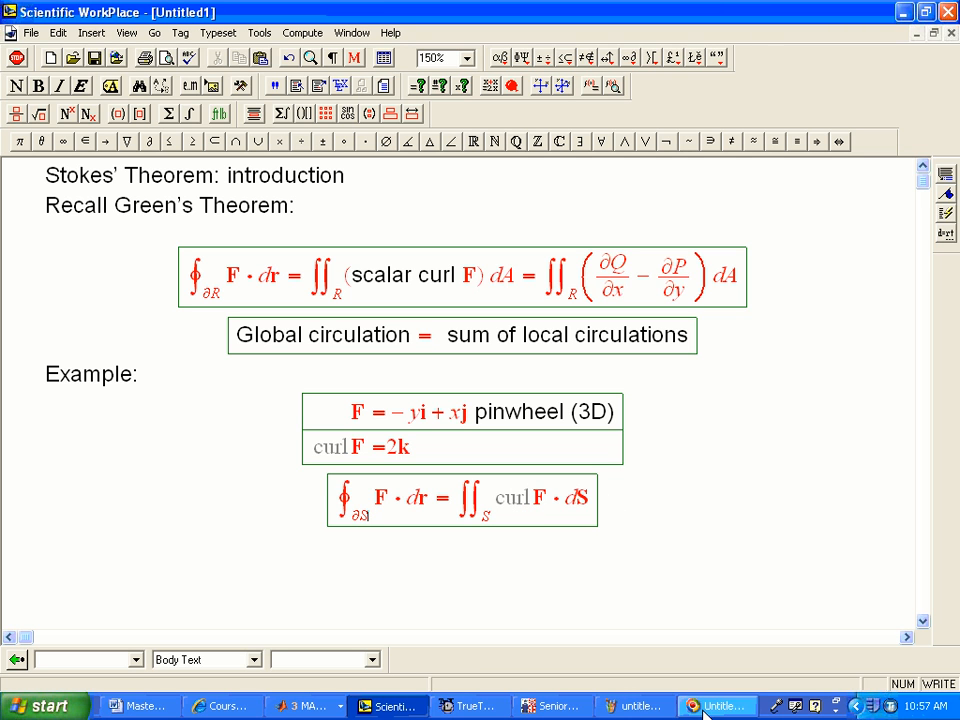